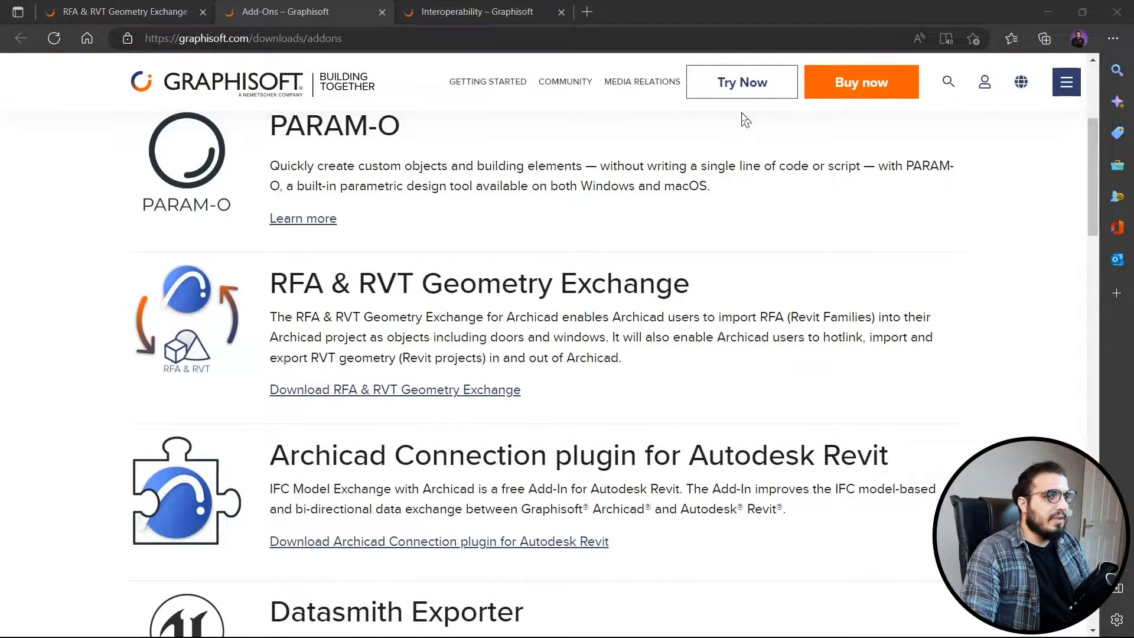
mouse_move(989, 348)
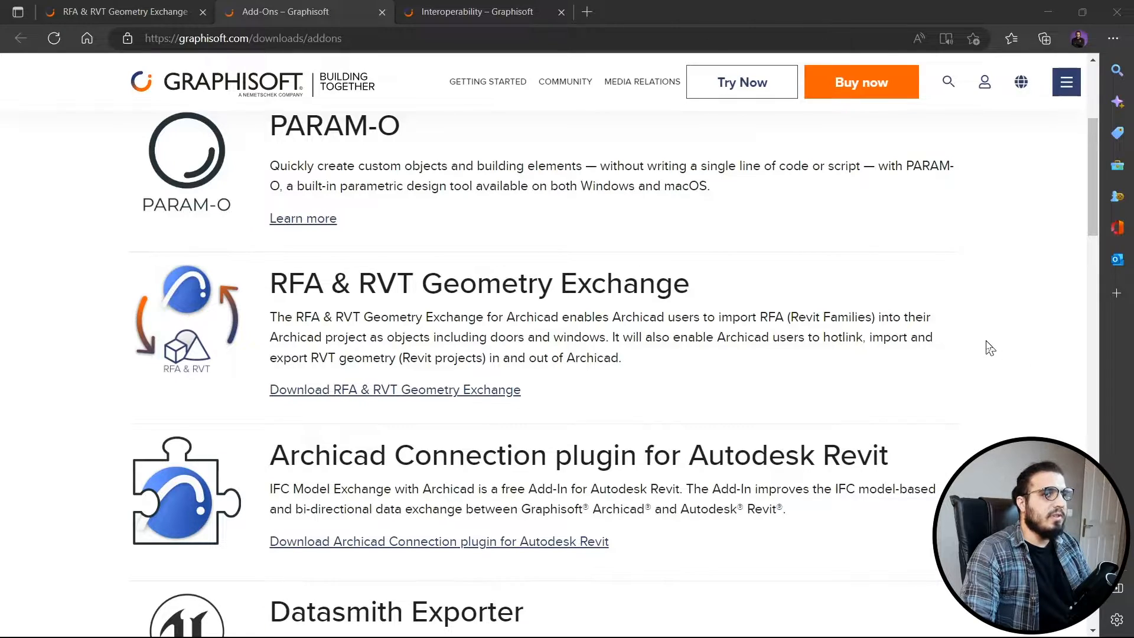
mouse_move(766, 391)
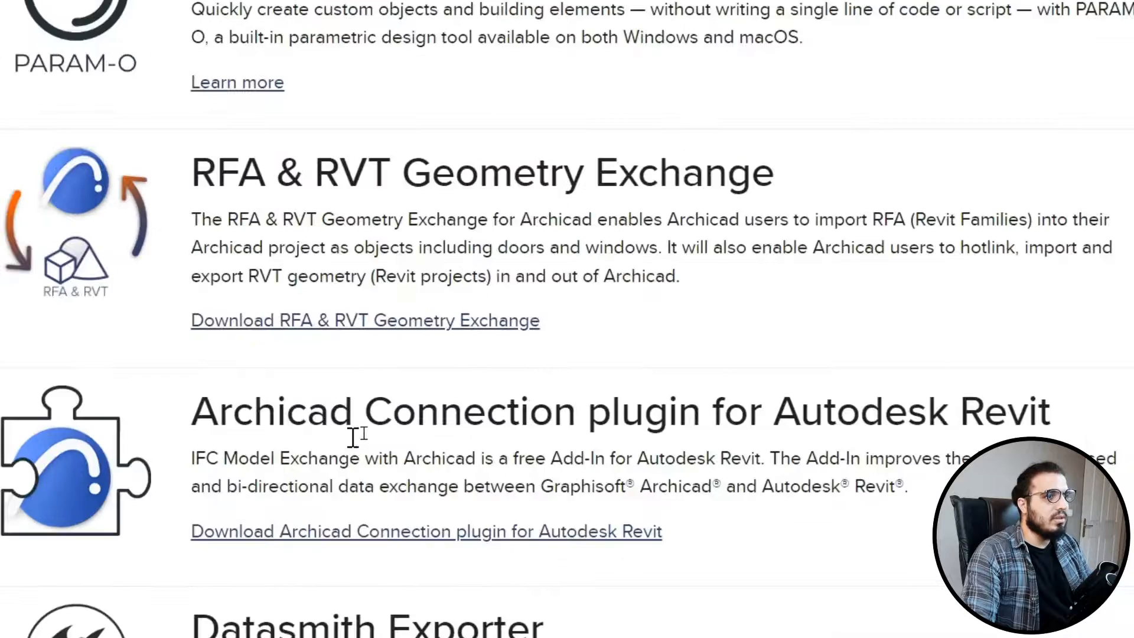
Step: Review the Revit add-ons, then view the IFC Model Exchange with Archicad page
scroll(up, 3)
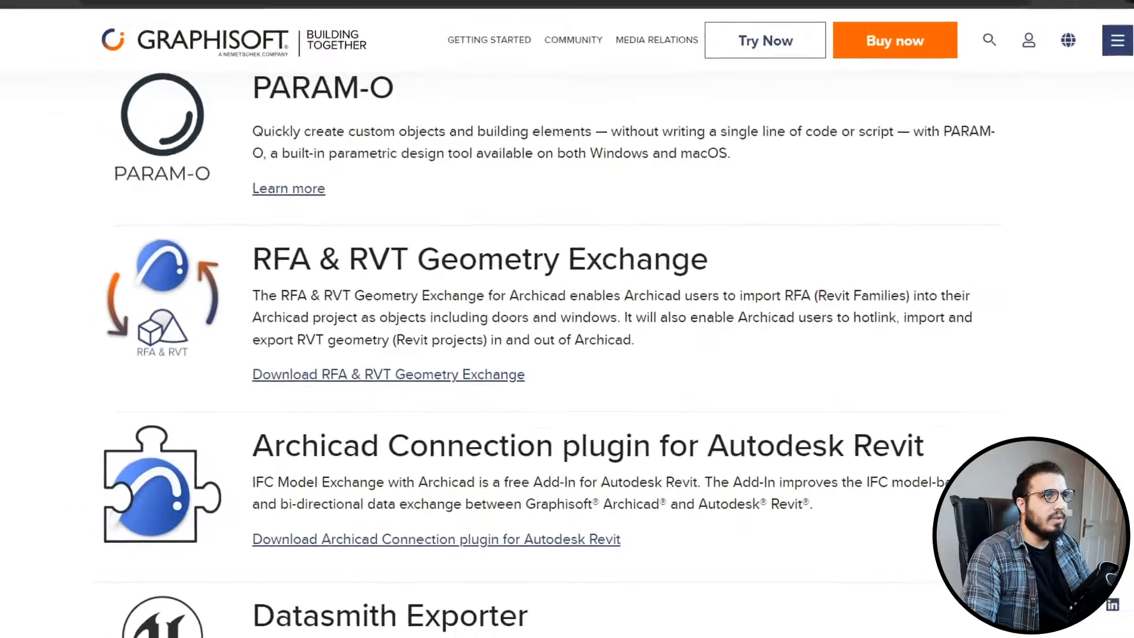
click(436, 538)
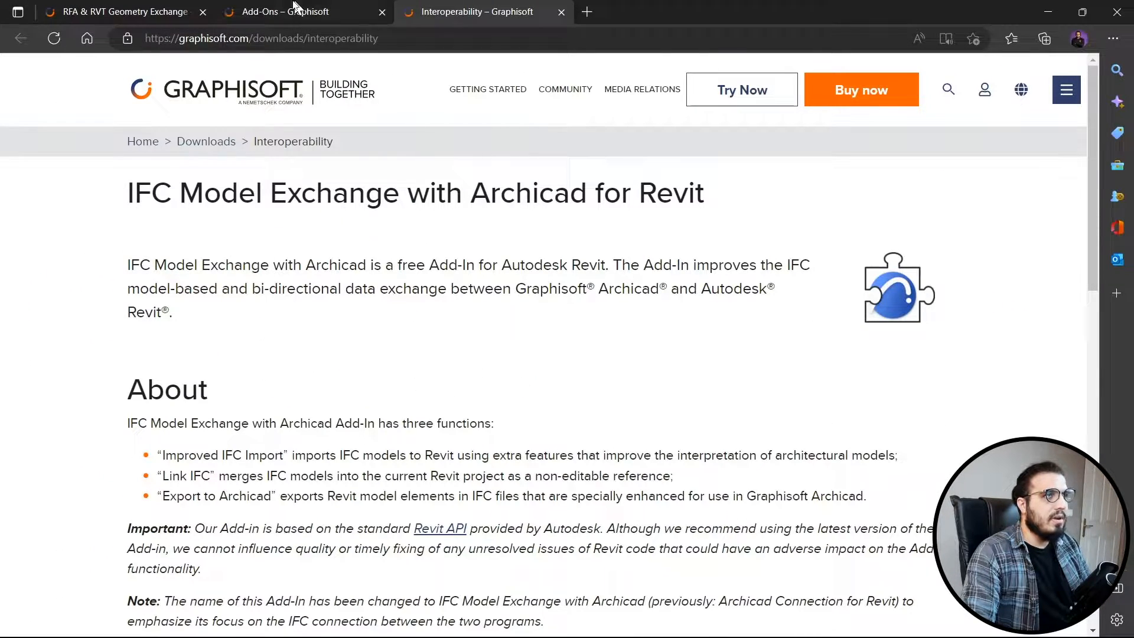
click(289, 12)
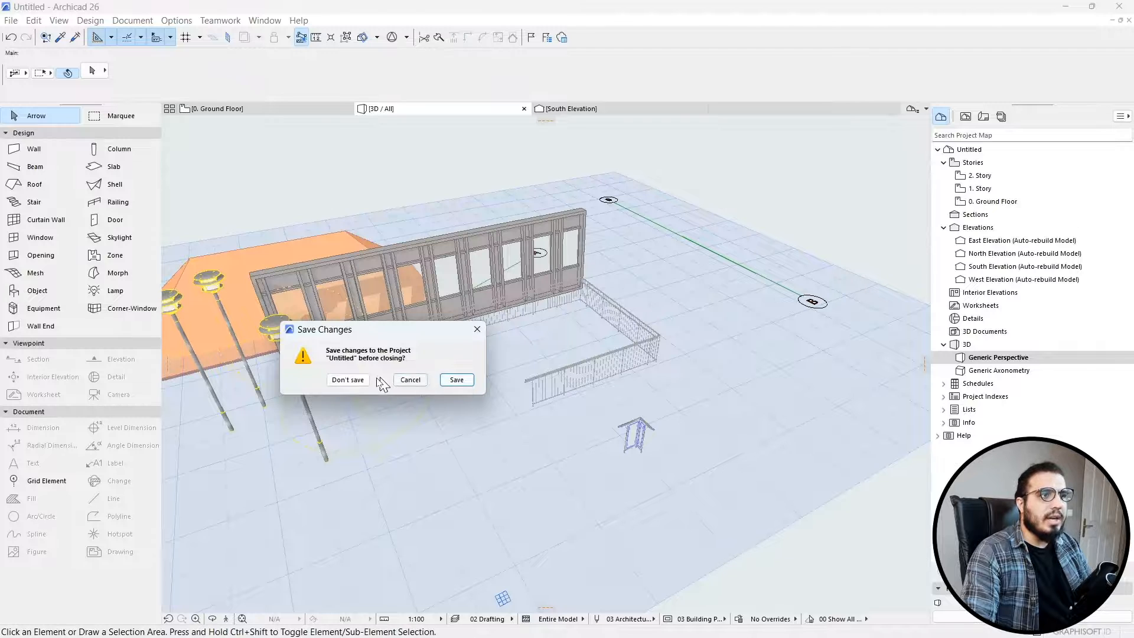
Step: Discard the untitled project and create a new one from Archicad 26 Template.tpl
click(348, 379)
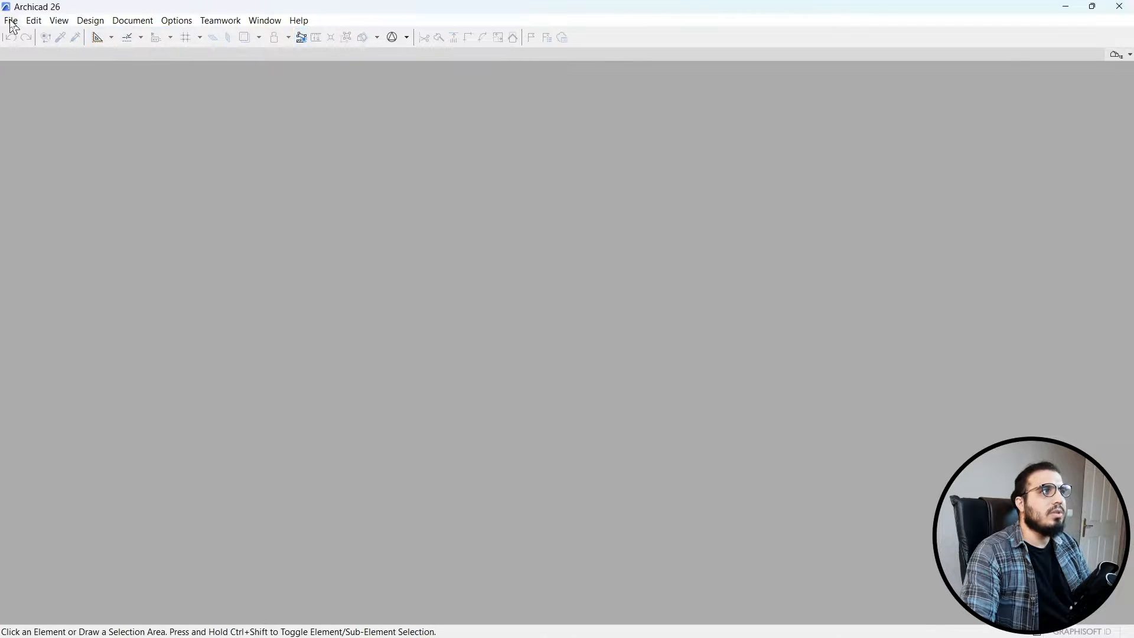
click(10, 20)
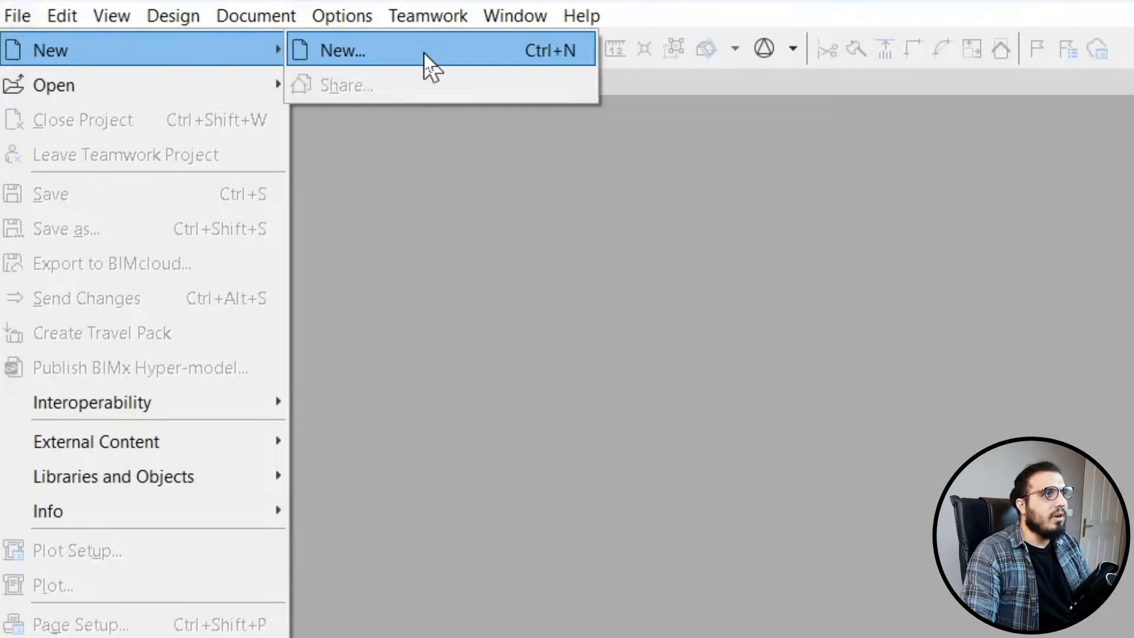
click(335, 50)
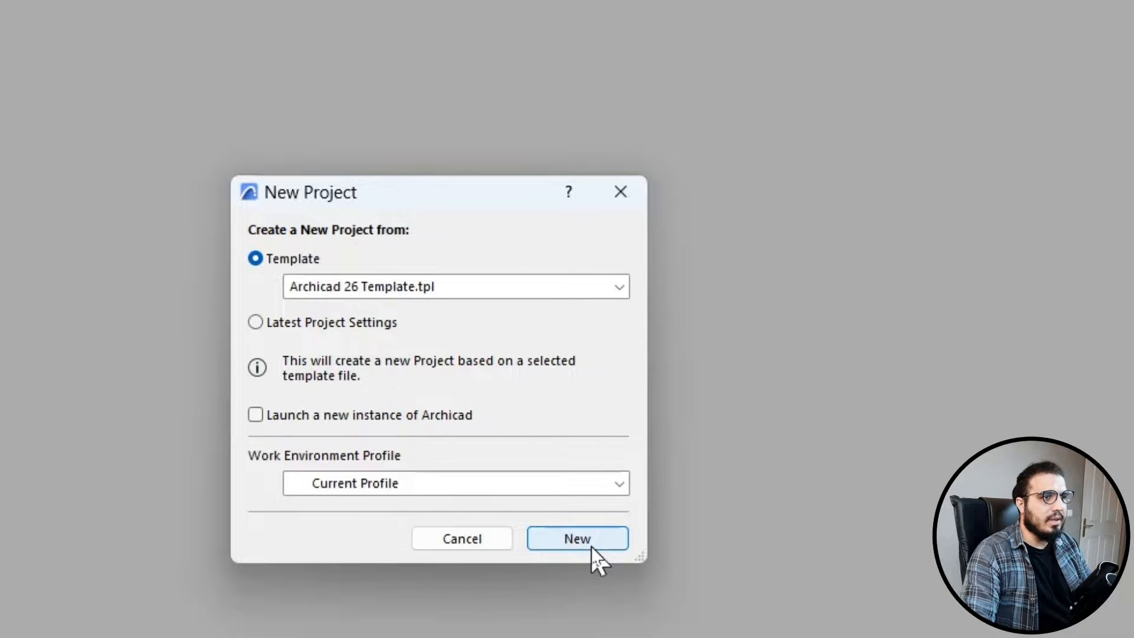
click(577, 537)
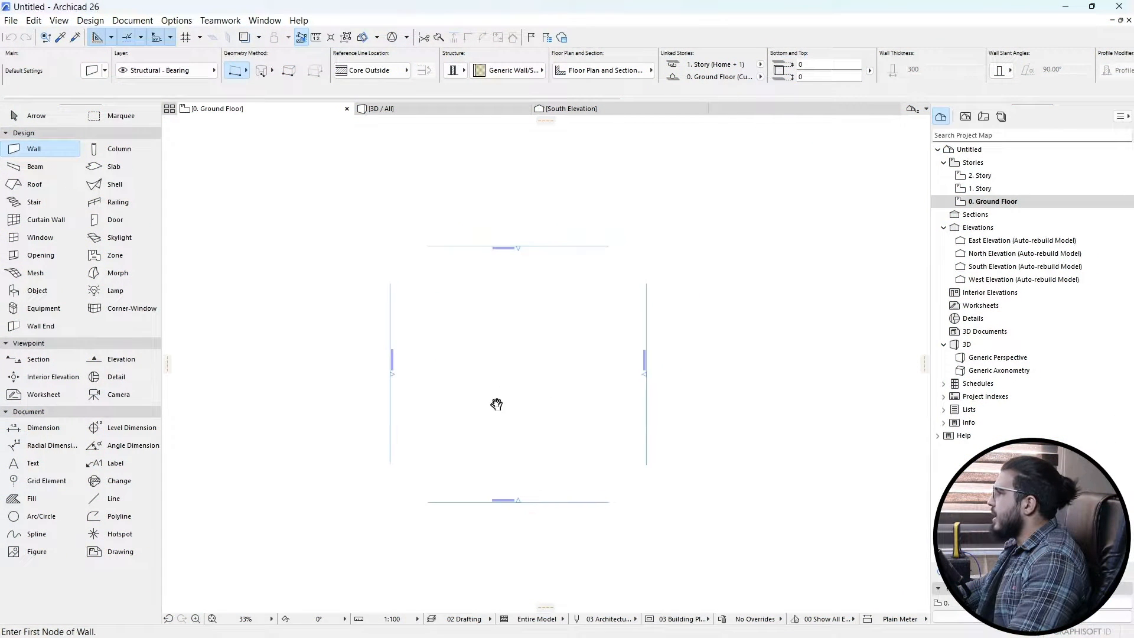
click(11, 20)
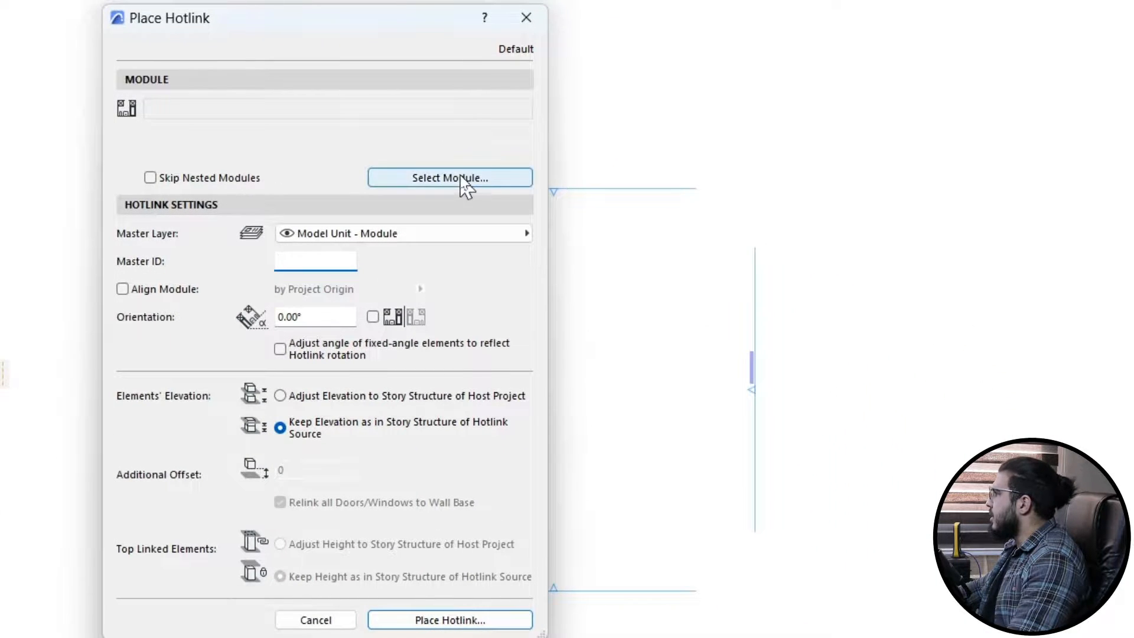
Step: Add rac_advanced_sample_project.rvt as a new hotlink module using its (3D) view
click(448, 177)
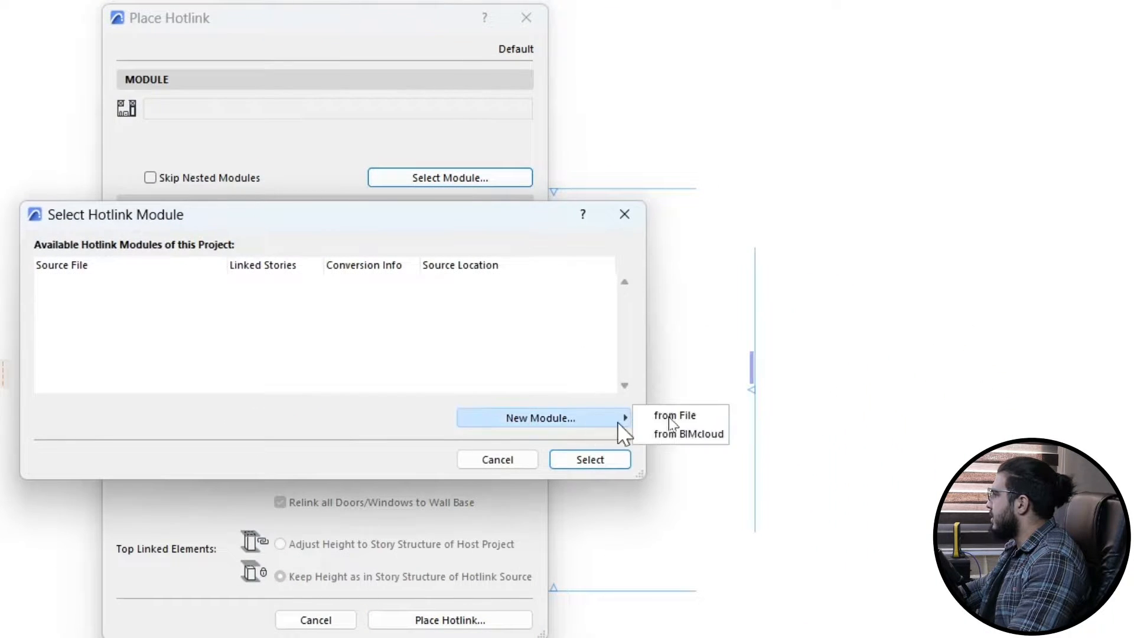
click(674, 416)
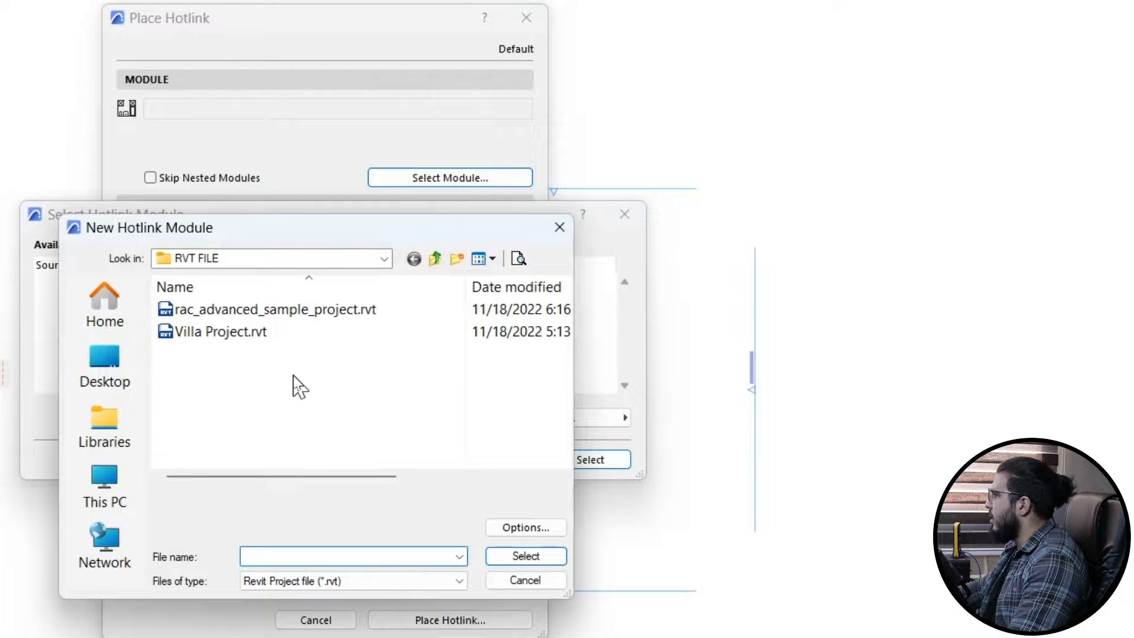
mouse_move(303, 359)
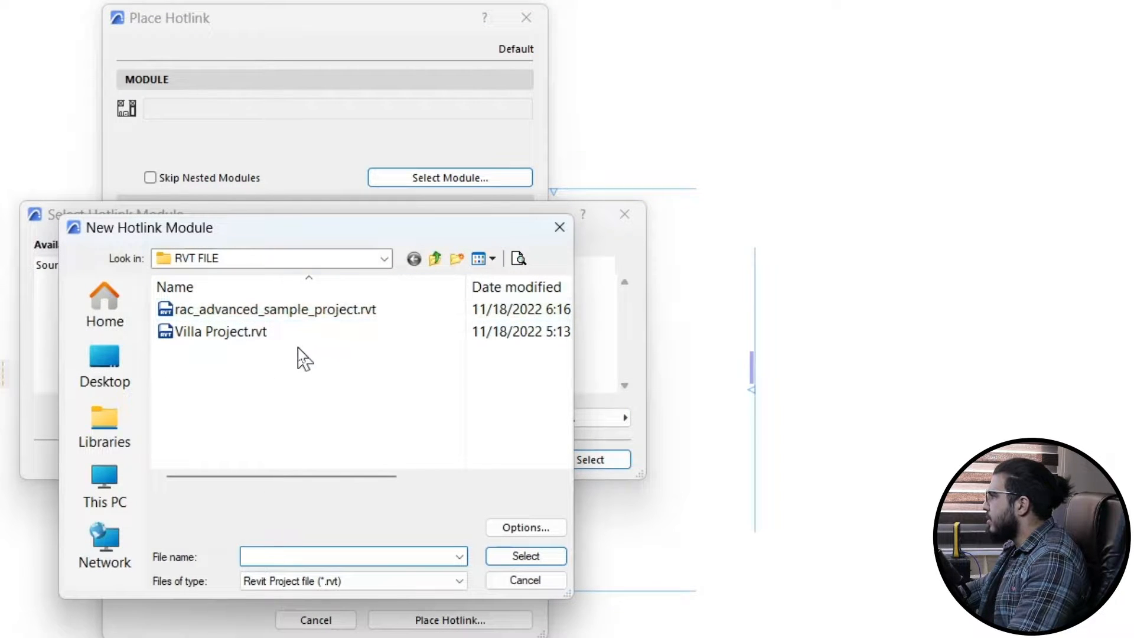
click(267, 309)
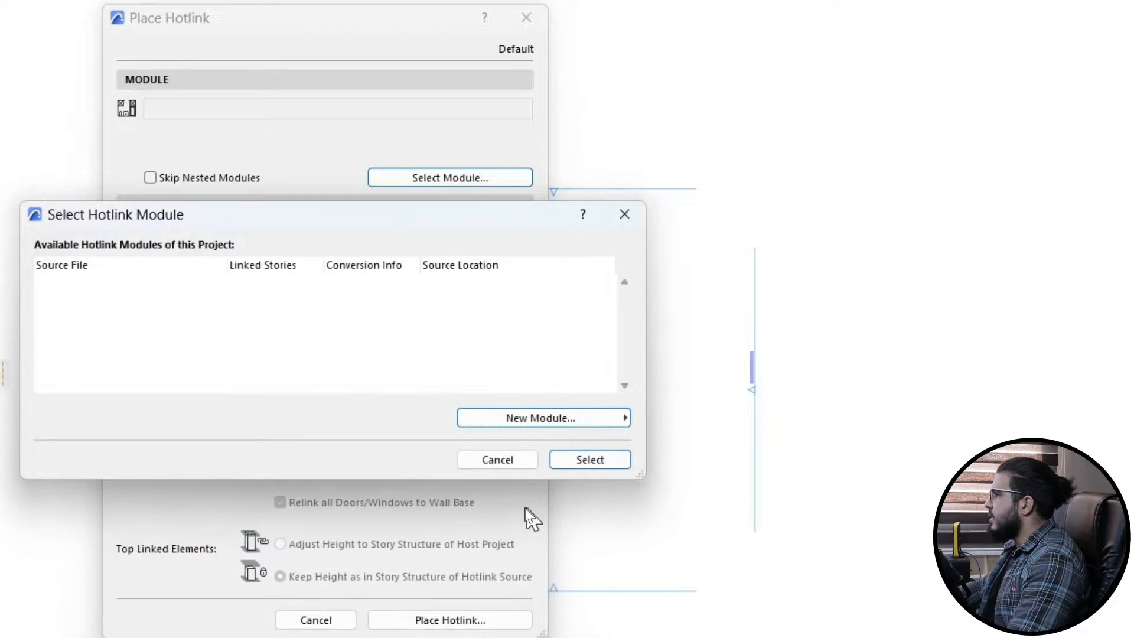
click(543, 418)
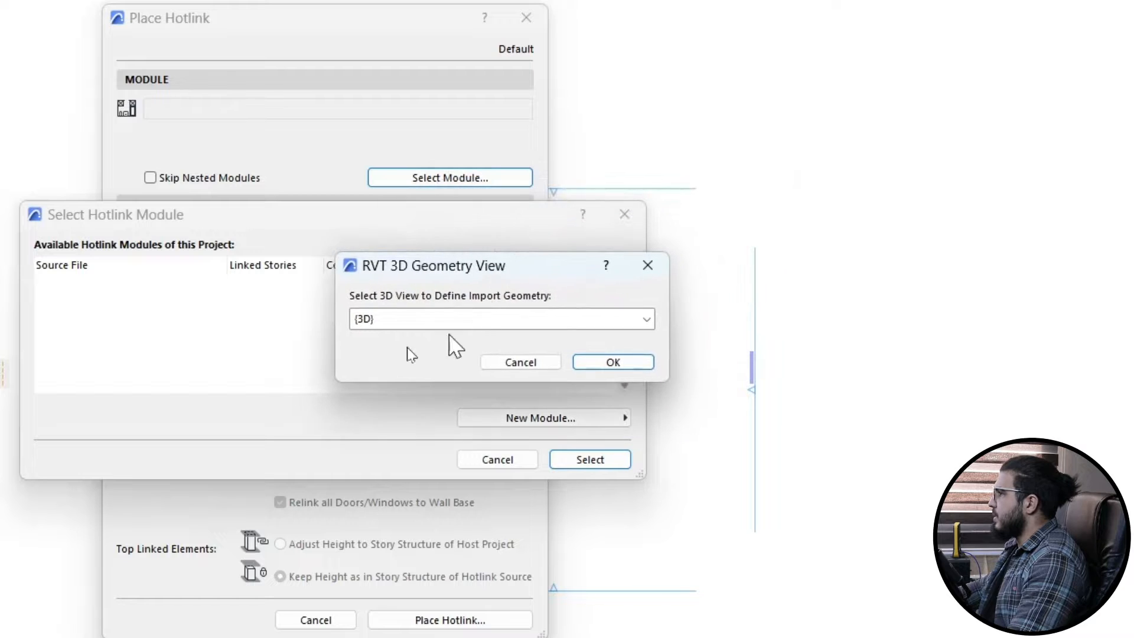
mouse_move(423, 340)
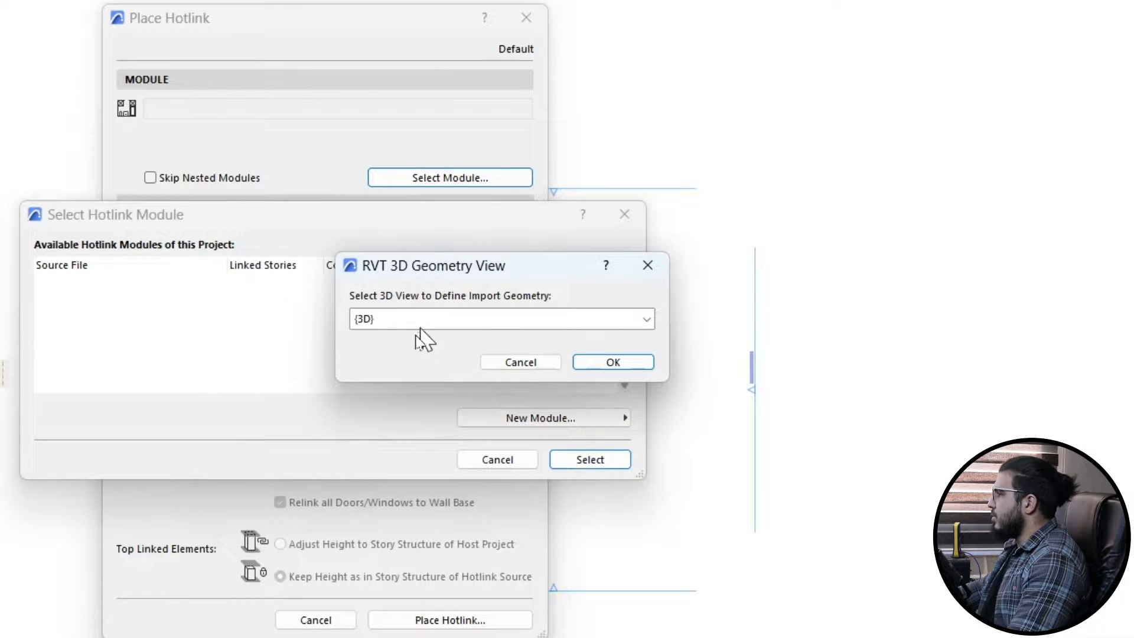
mouse_move(591, 373)
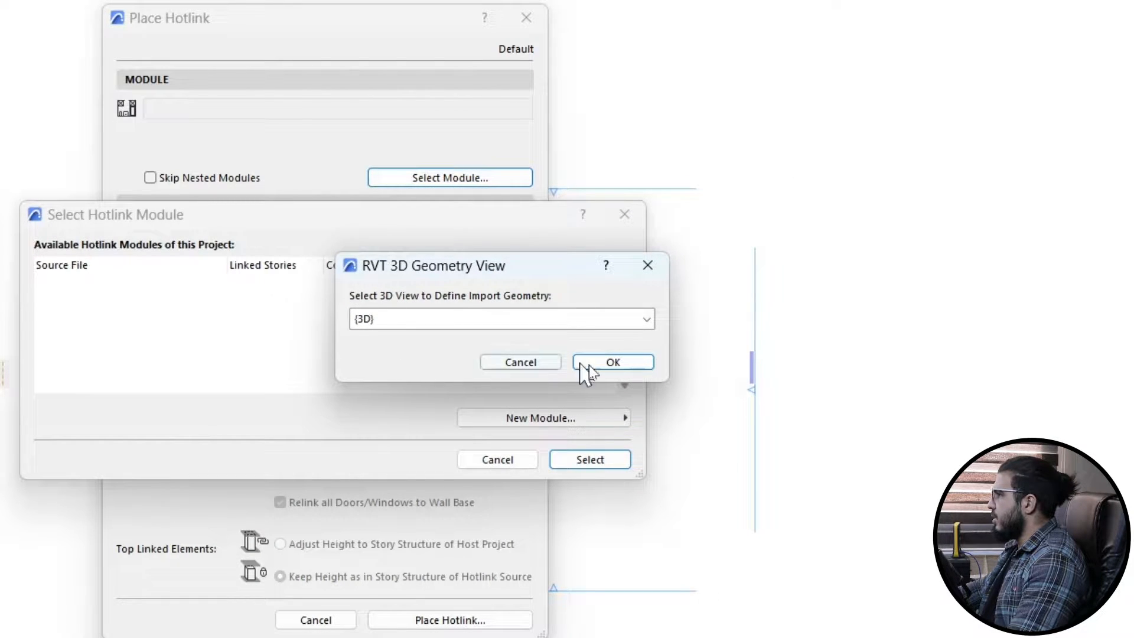
click(612, 362)
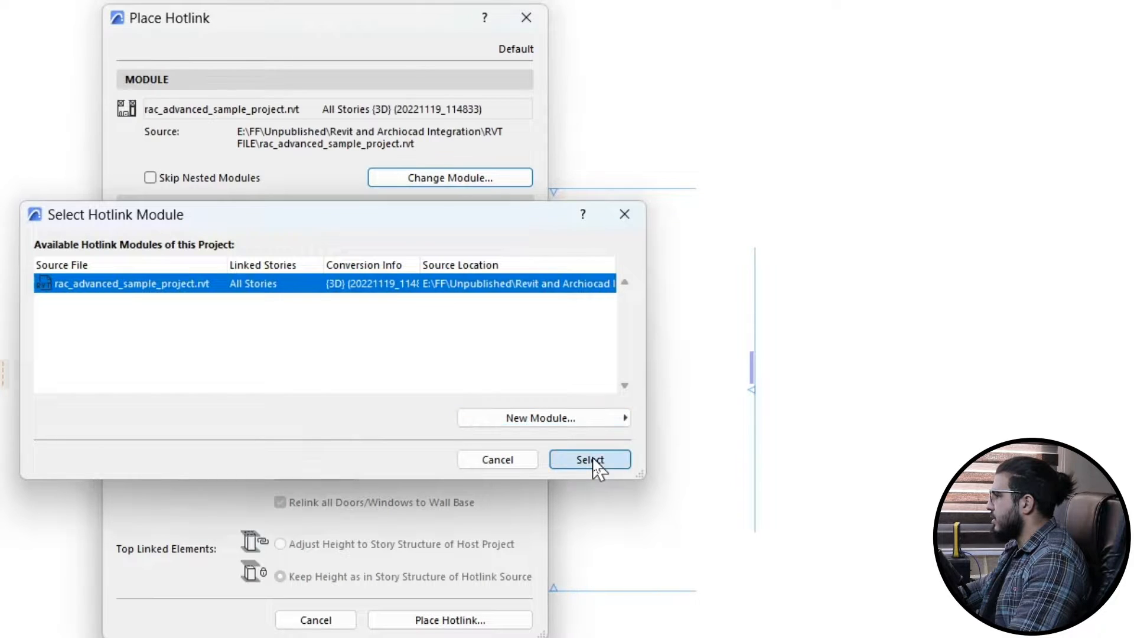
click(589, 459)
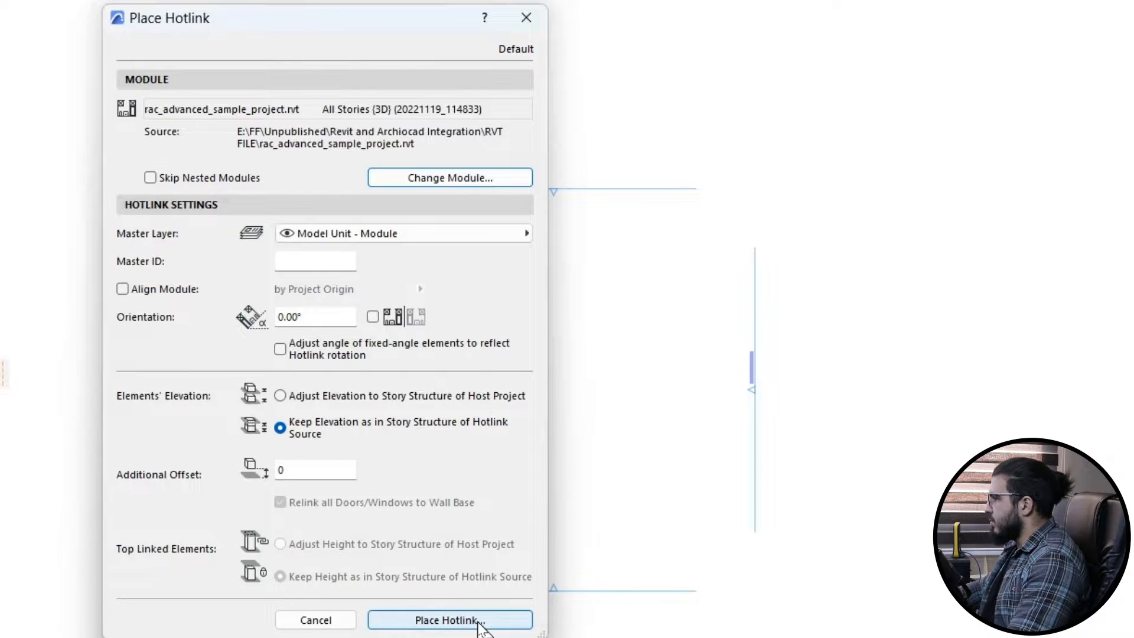
Step: Place the Revit hotlink at the view centre on the Ground Floor, accepting story matching
click(448, 619)
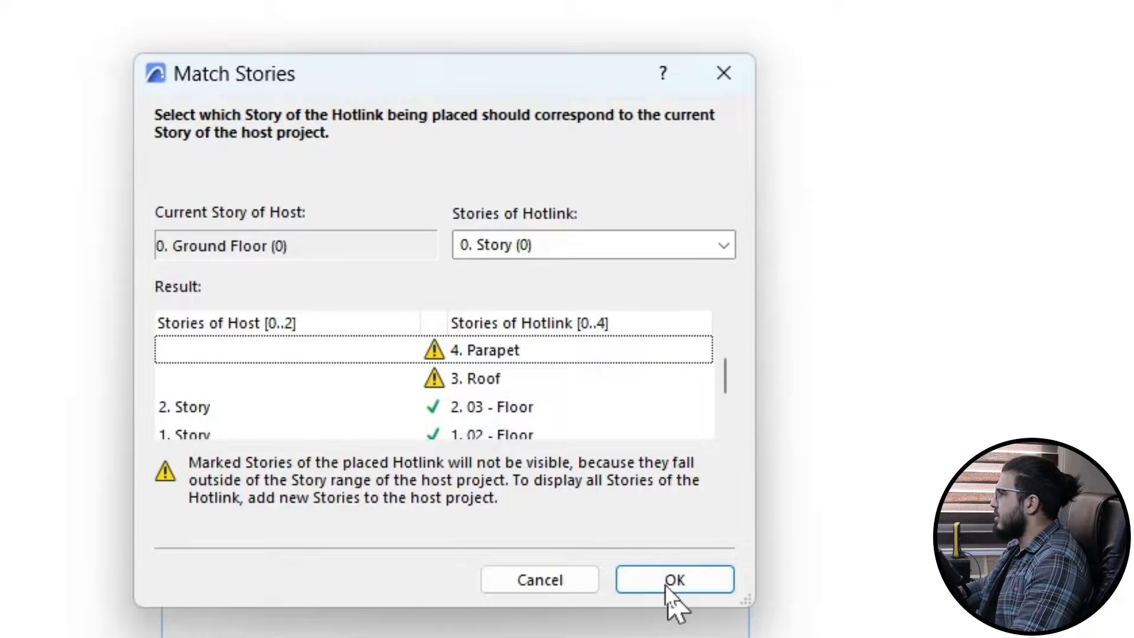
click(673, 579)
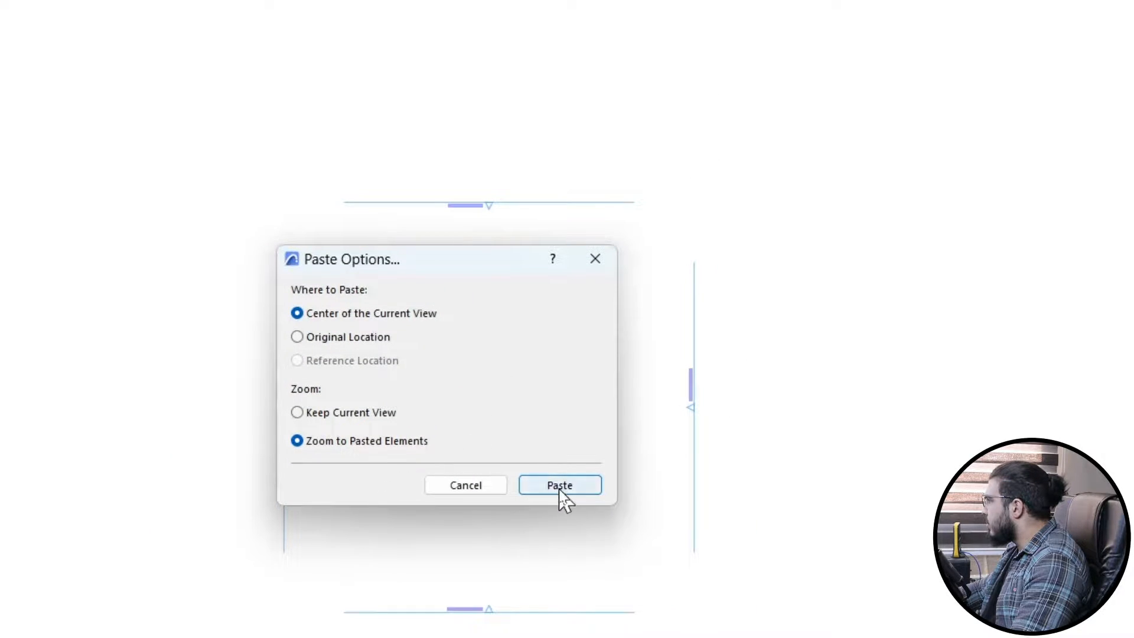
click(559, 484)
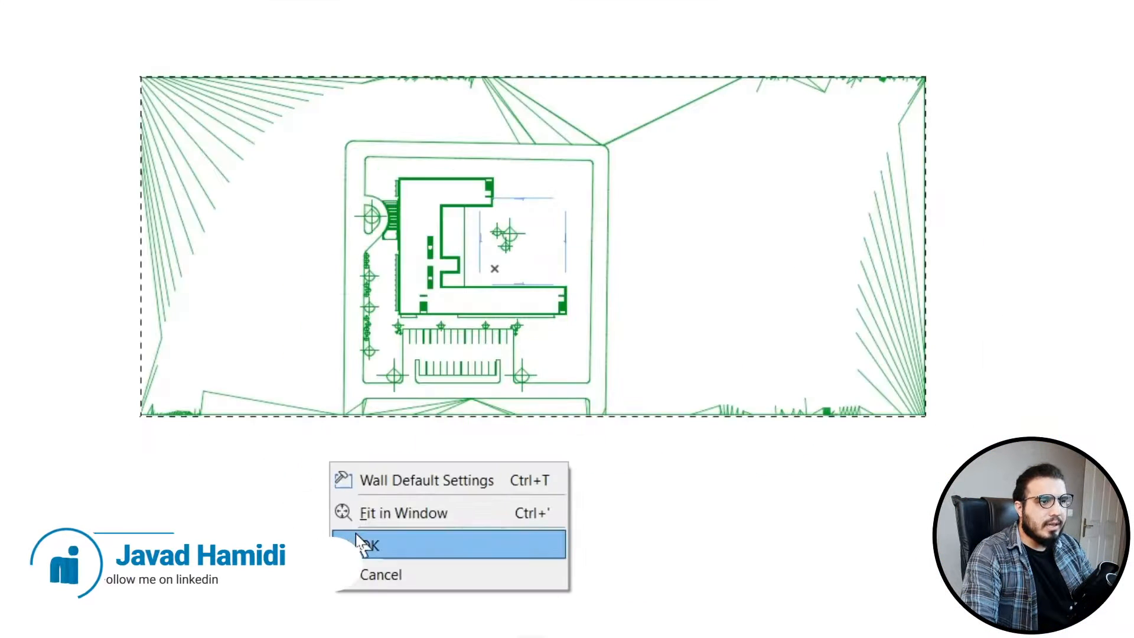
click(365, 545)
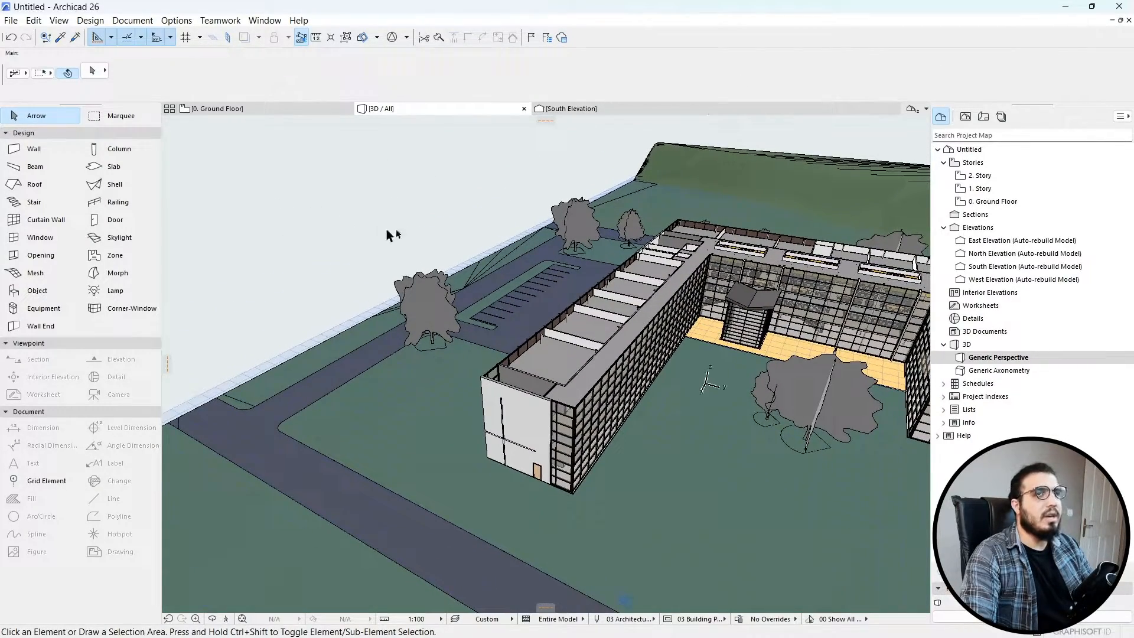
mouse_move(526, 157)
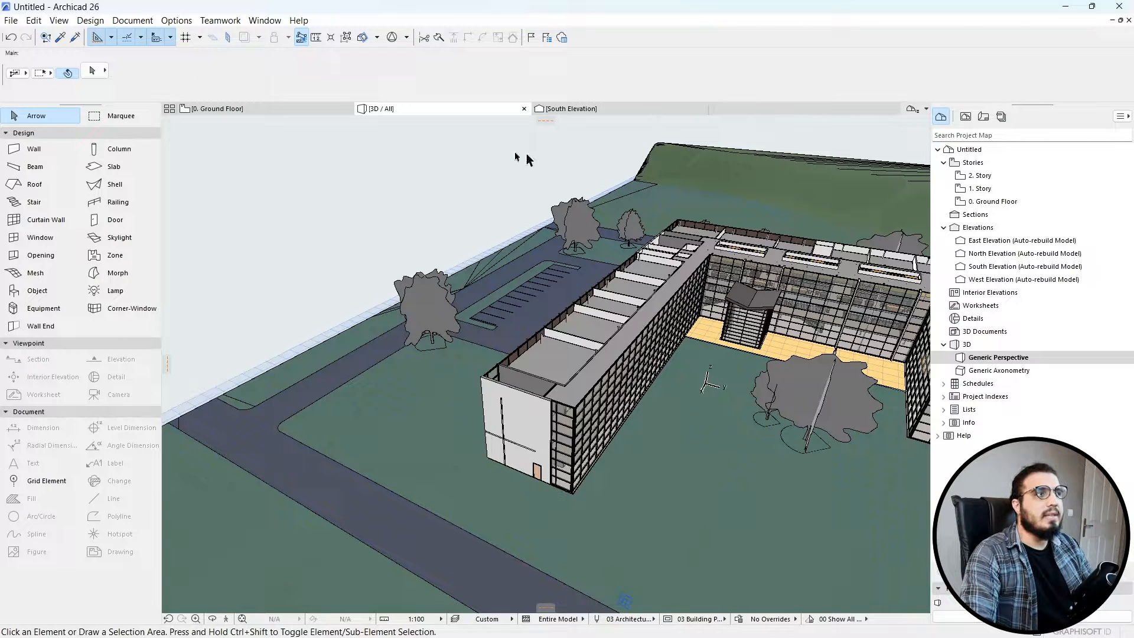
Step: Inspect the imported Revit building and site in the 3D window
click(522, 109)
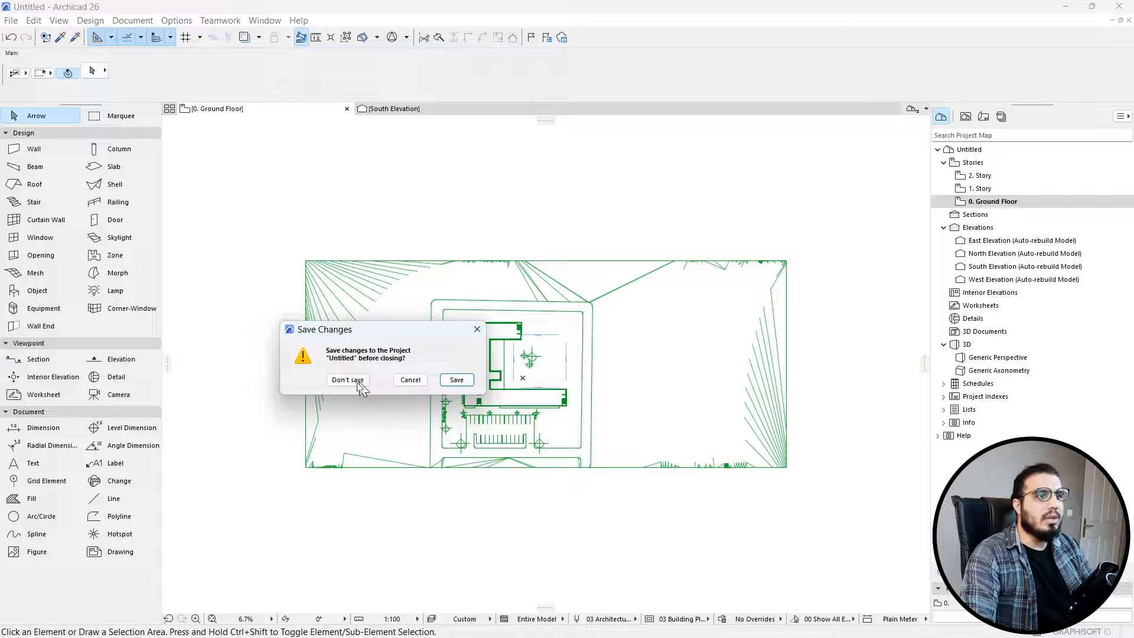
Step: Close the untitled project without saving and switch to the open Revit project
click(347, 380)
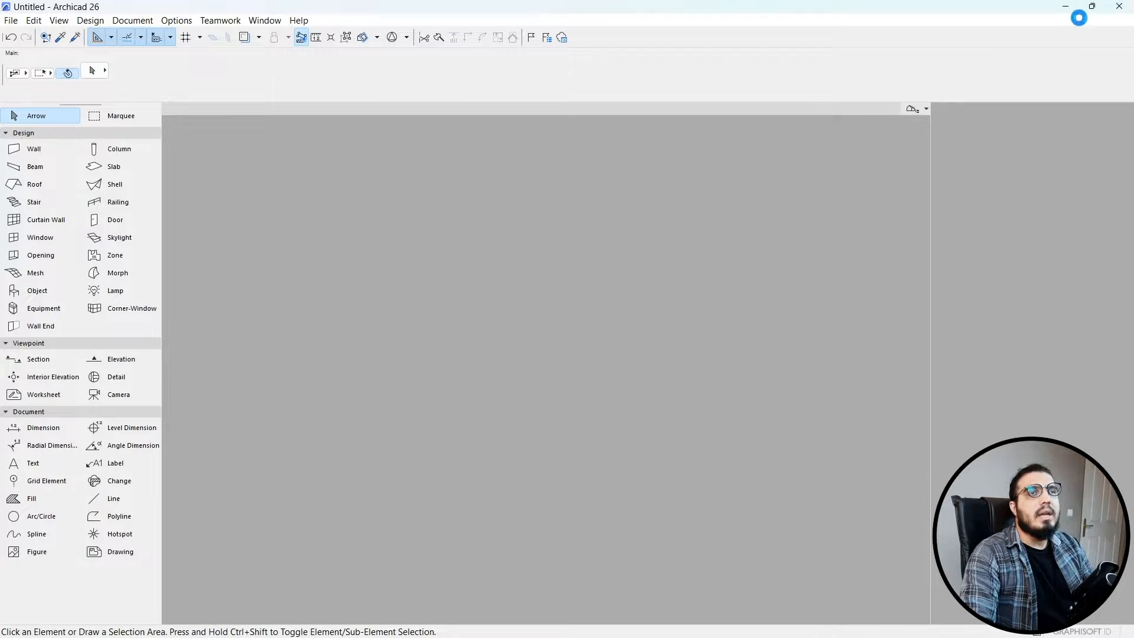
click(267, 624)
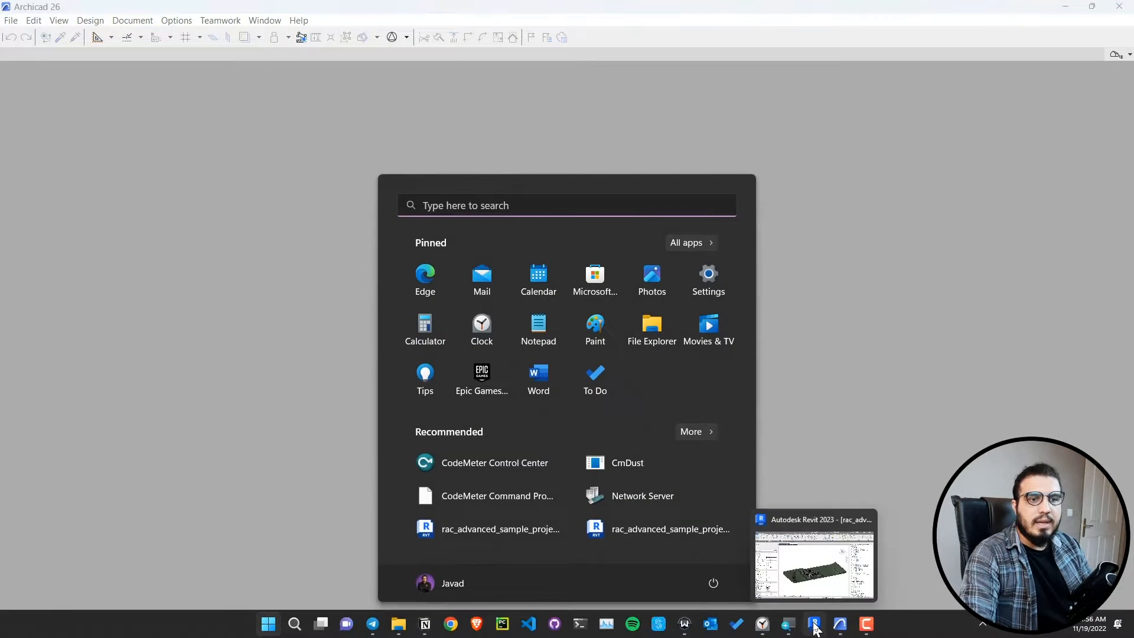
click(814, 556)
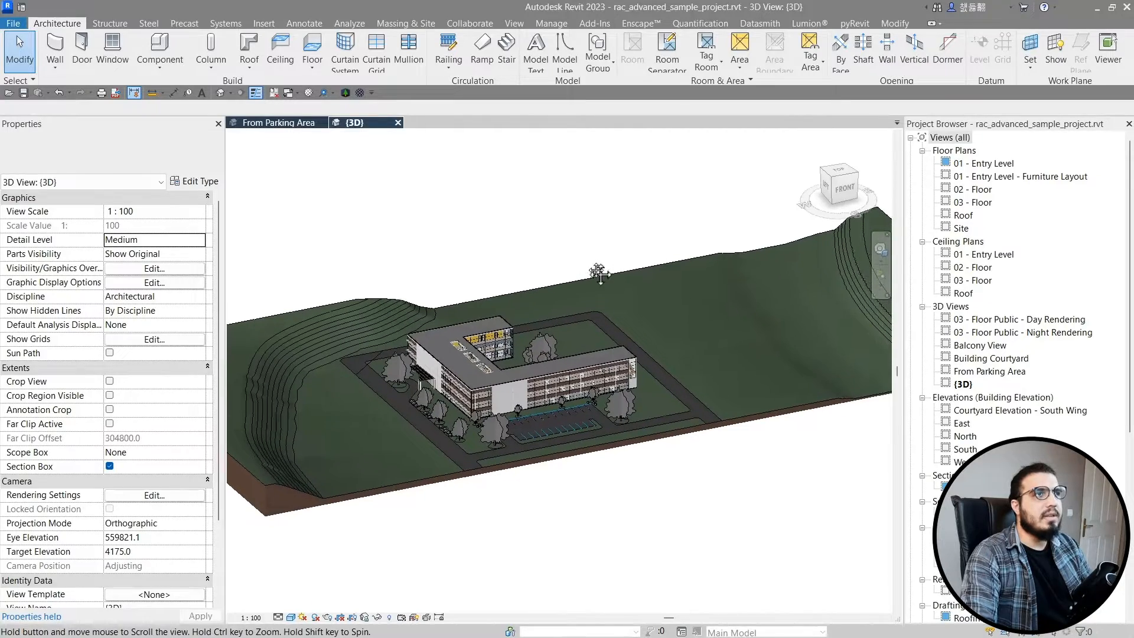
Step: Launch Export to Archicad from Revit's Add-Ins tab for rac_advanced_sample_project.ifc
click(595, 23)
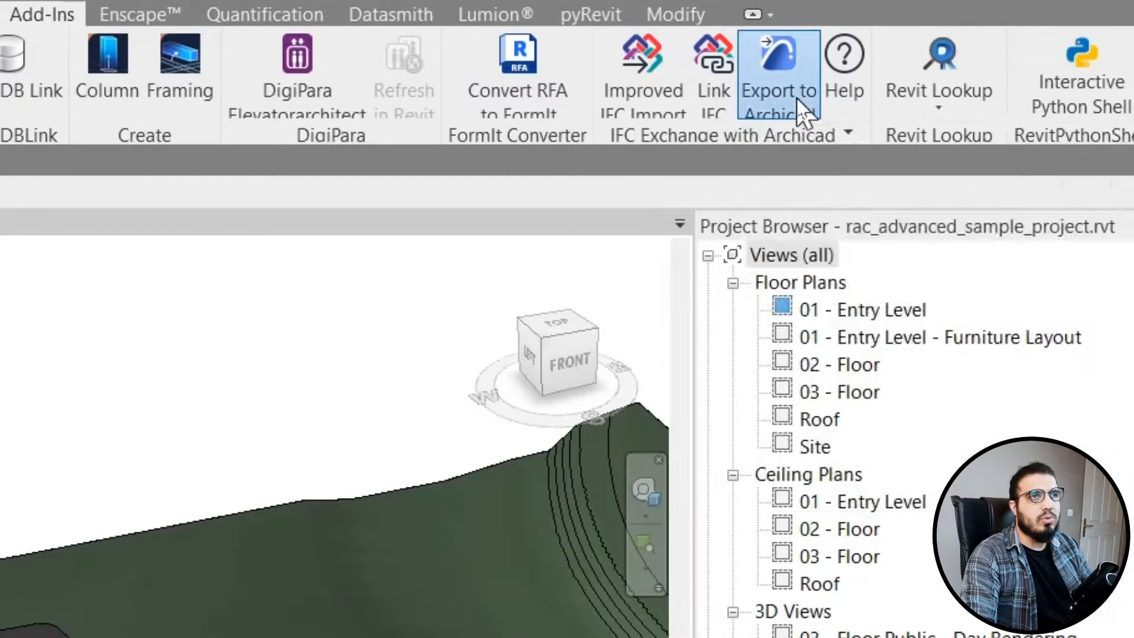
click(777, 72)
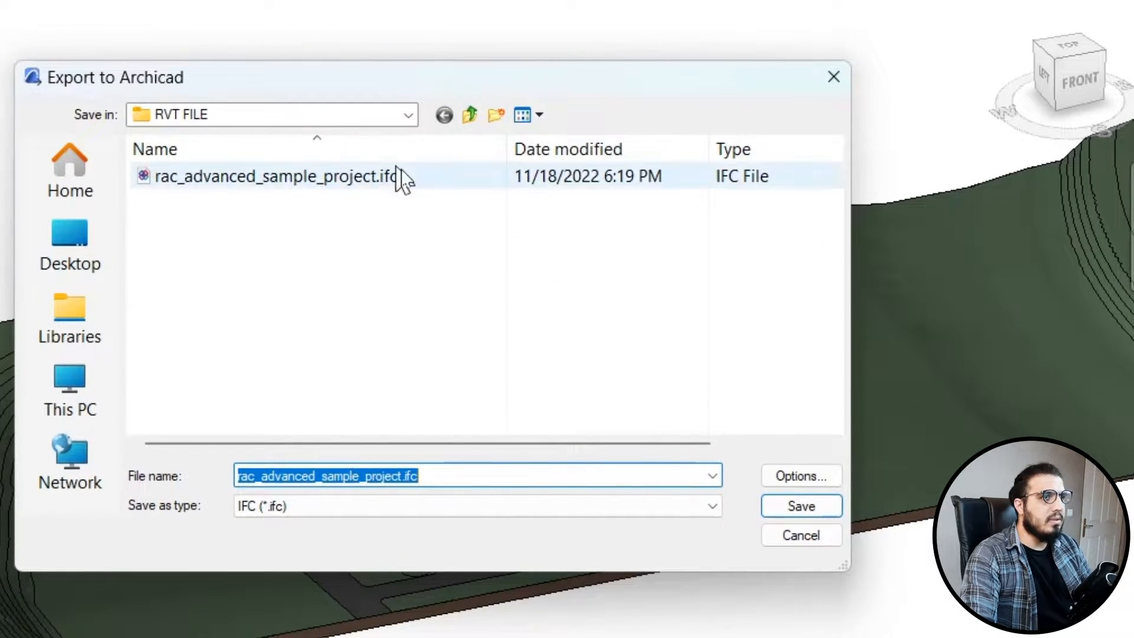
mouse_move(426, 249)
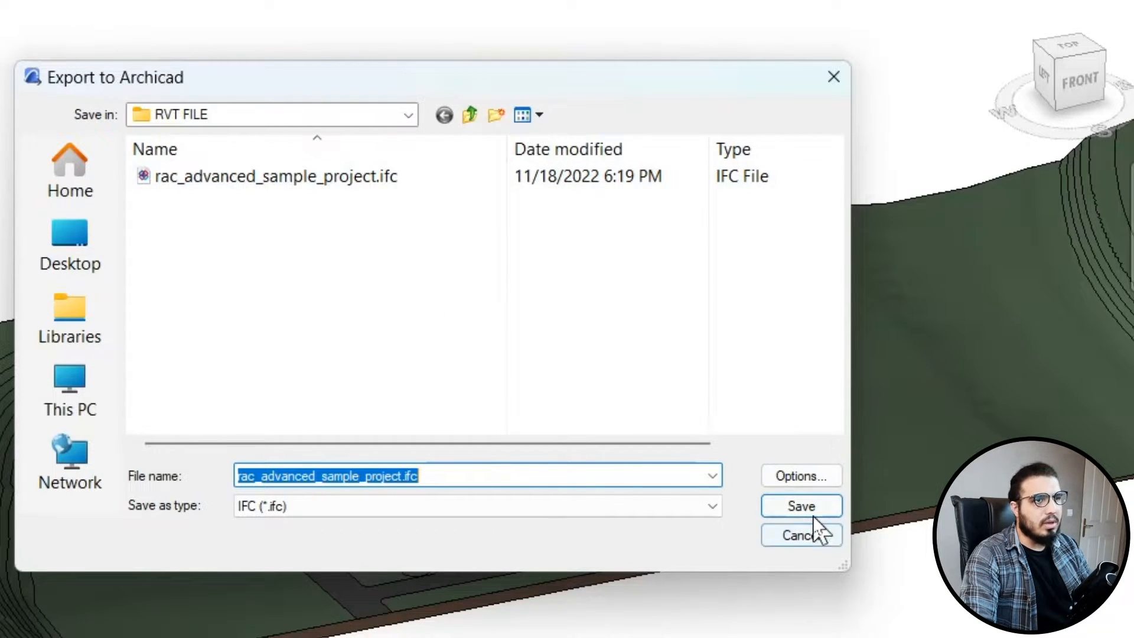
mouse_move(832, 77)
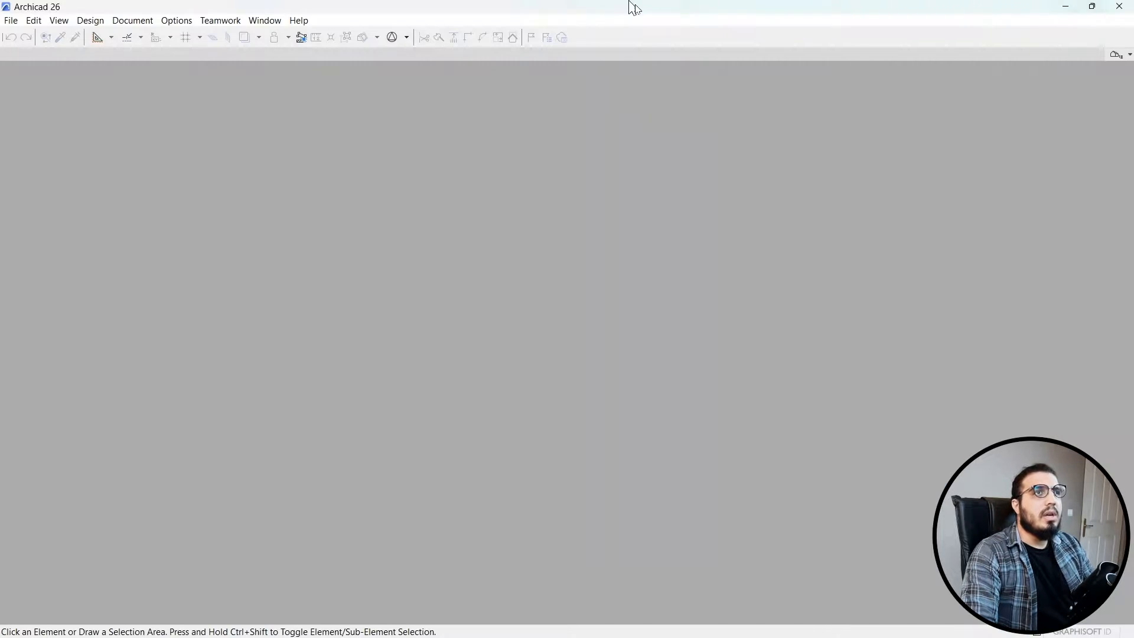
Step: Open rac_advanced_sample_project.ifc in Archicad via File > Open
click(33, 19)
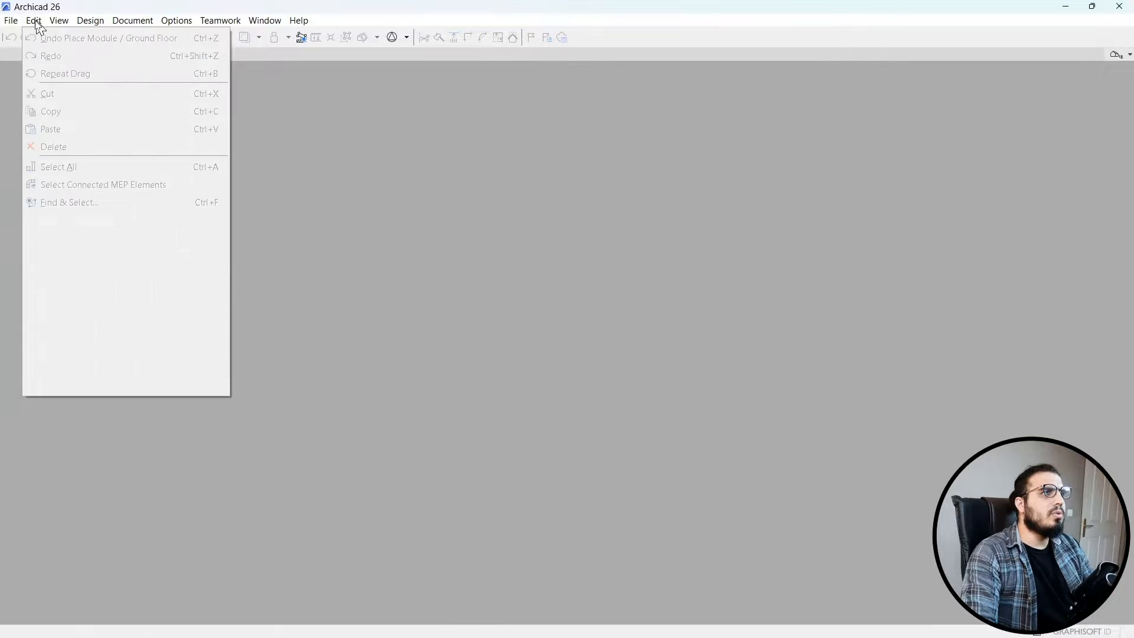
click(17, 13)
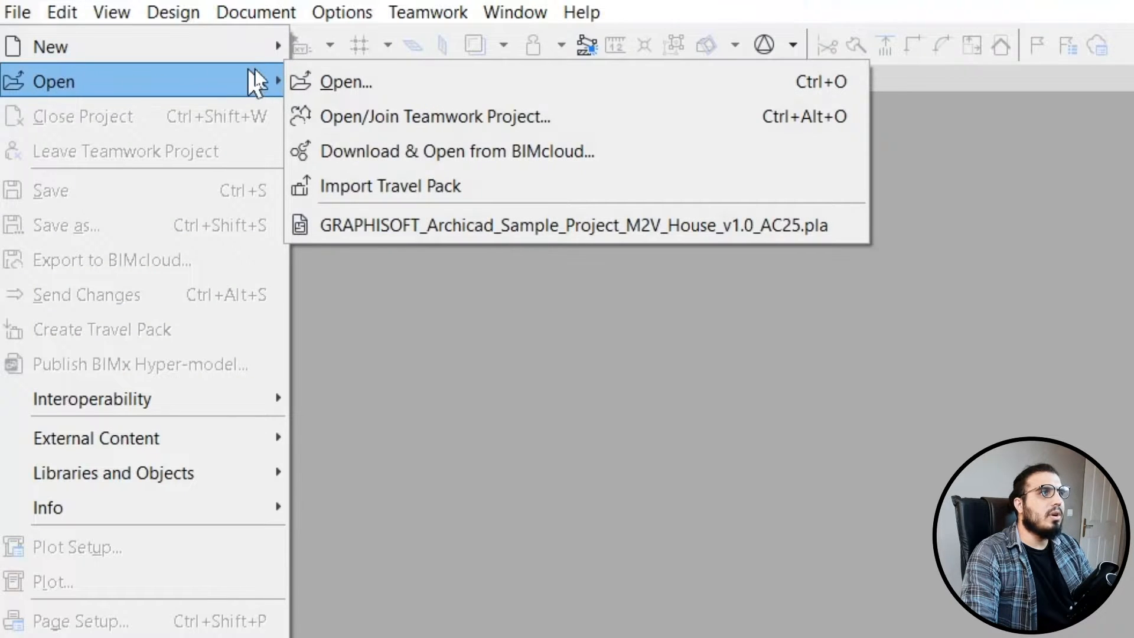
mouse_move(431, 81)
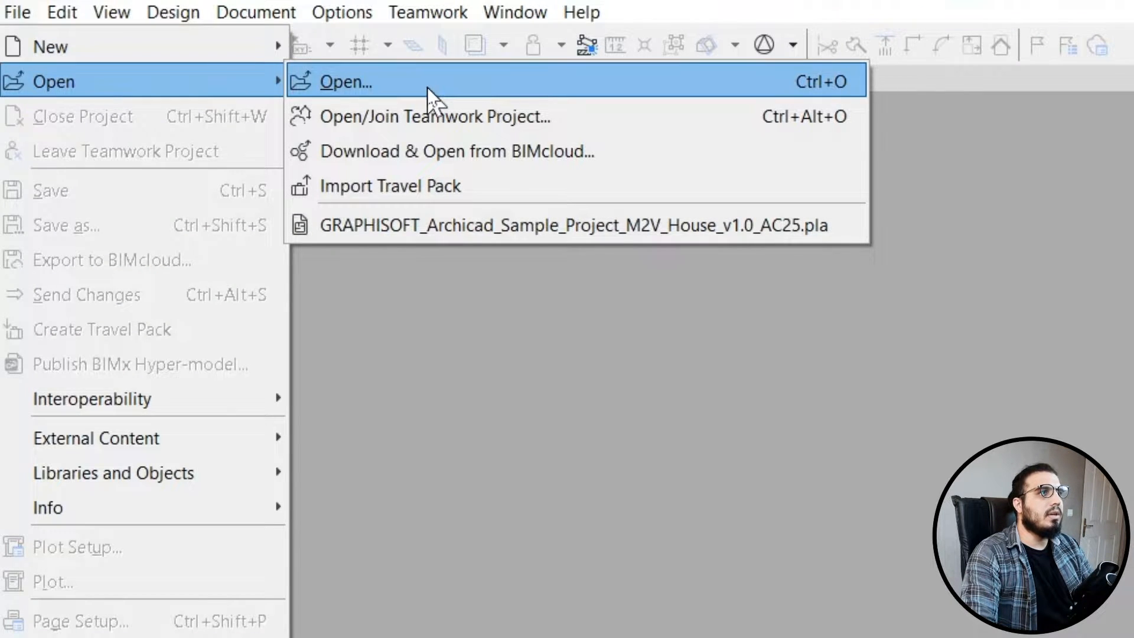
click(345, 81)
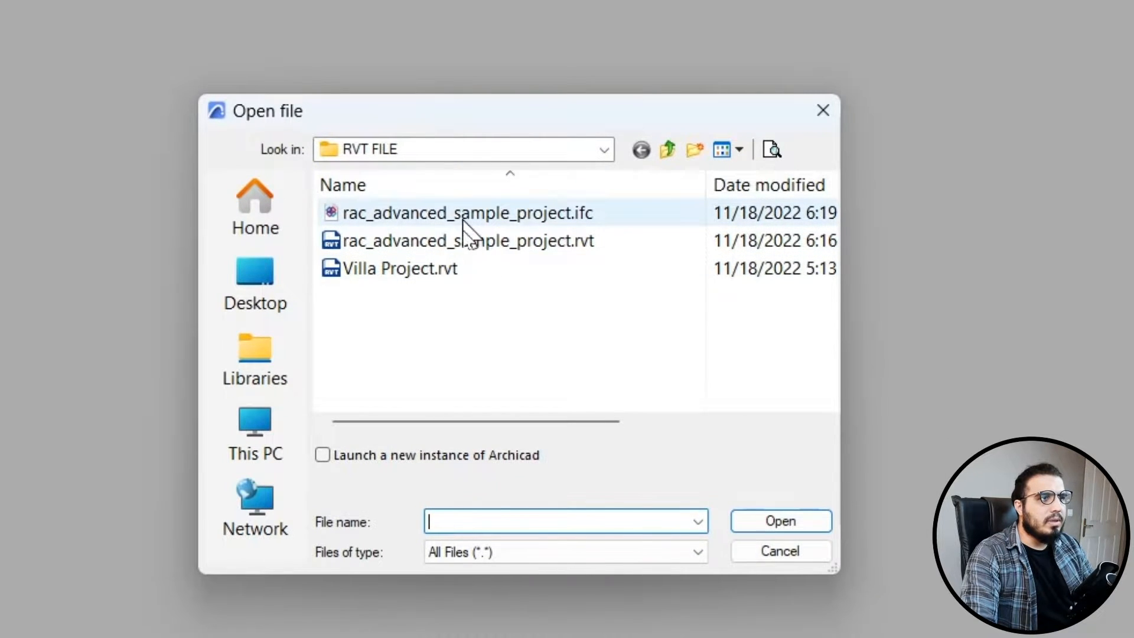
click(464, 213)
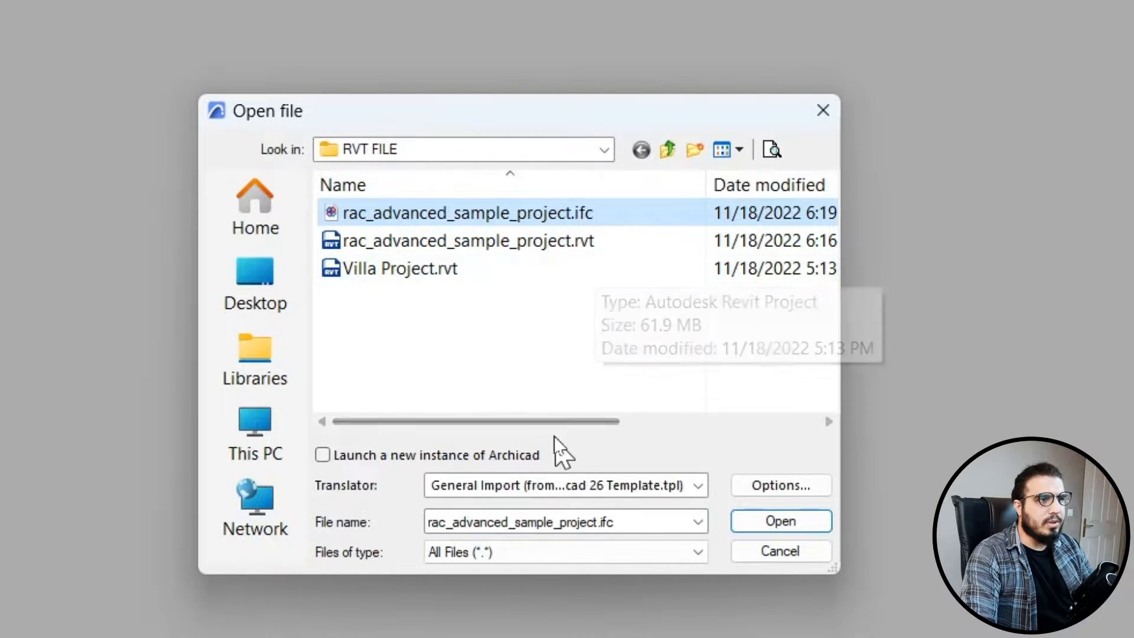
click(779, 520)
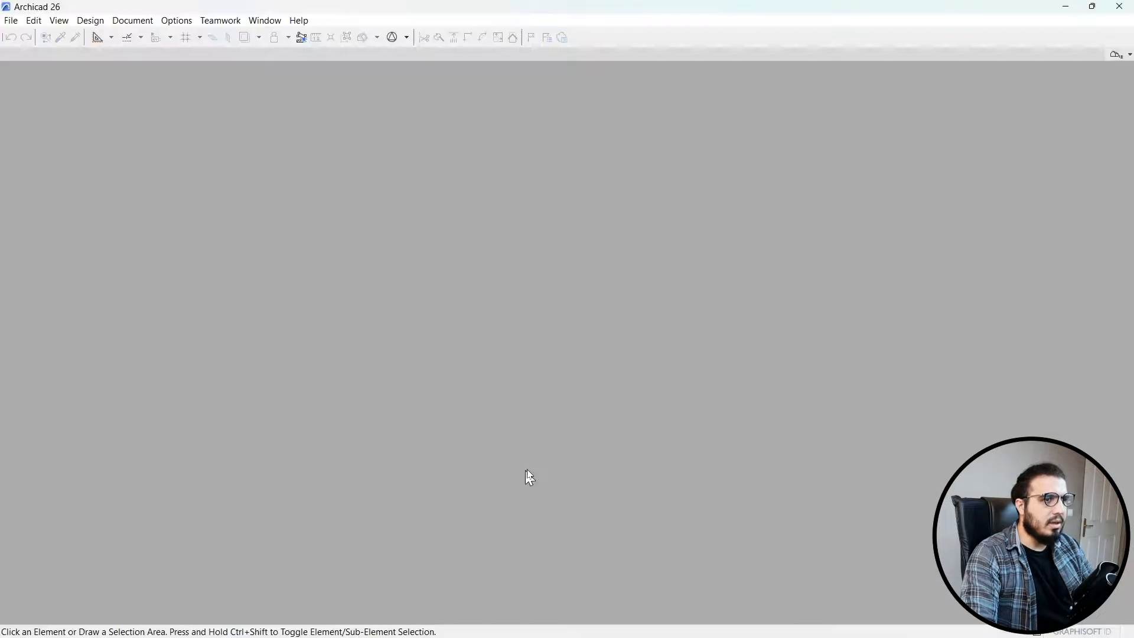
Step: Open Generic Perspective and inspect the imported model's doors and curtain walls
click(11, 19)
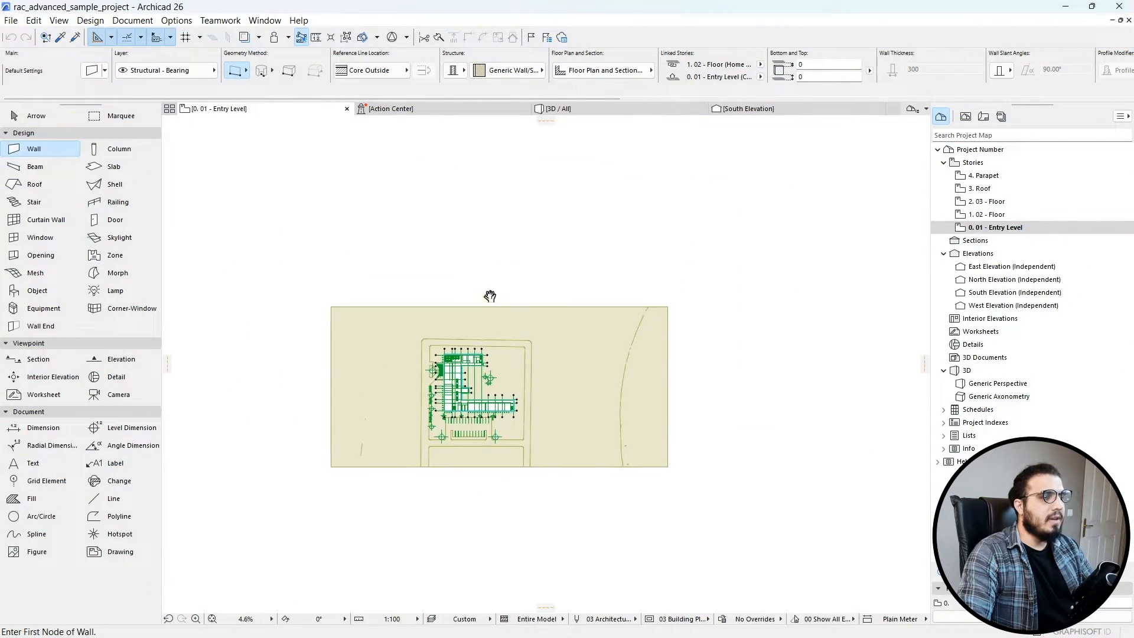
click(998, 383)
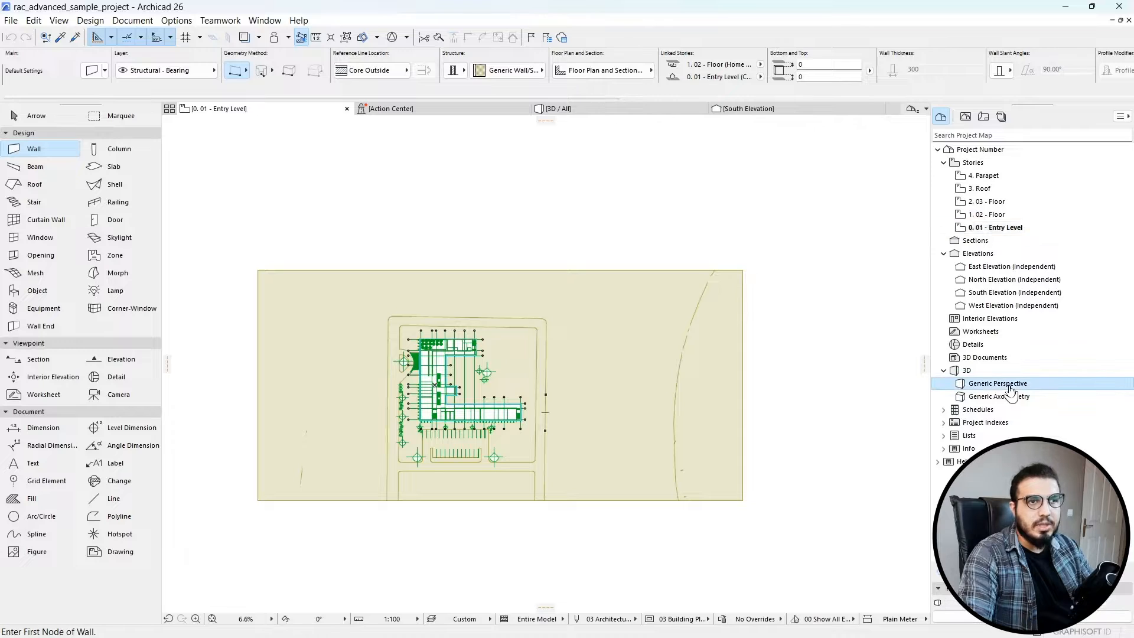
double_click(998, 382)
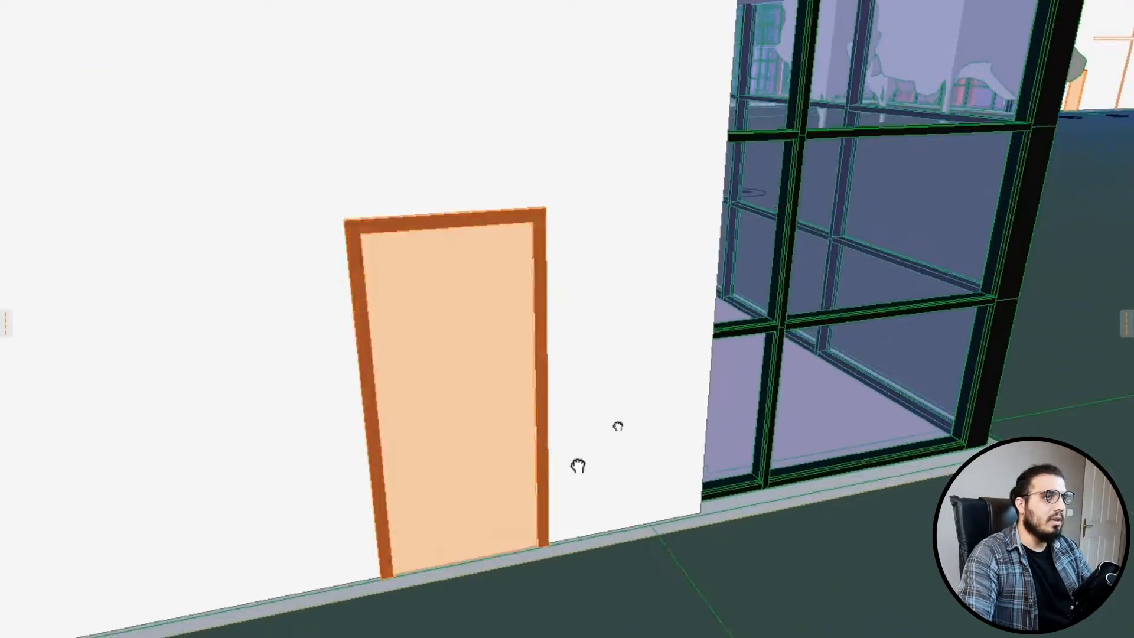
click(448, 361)
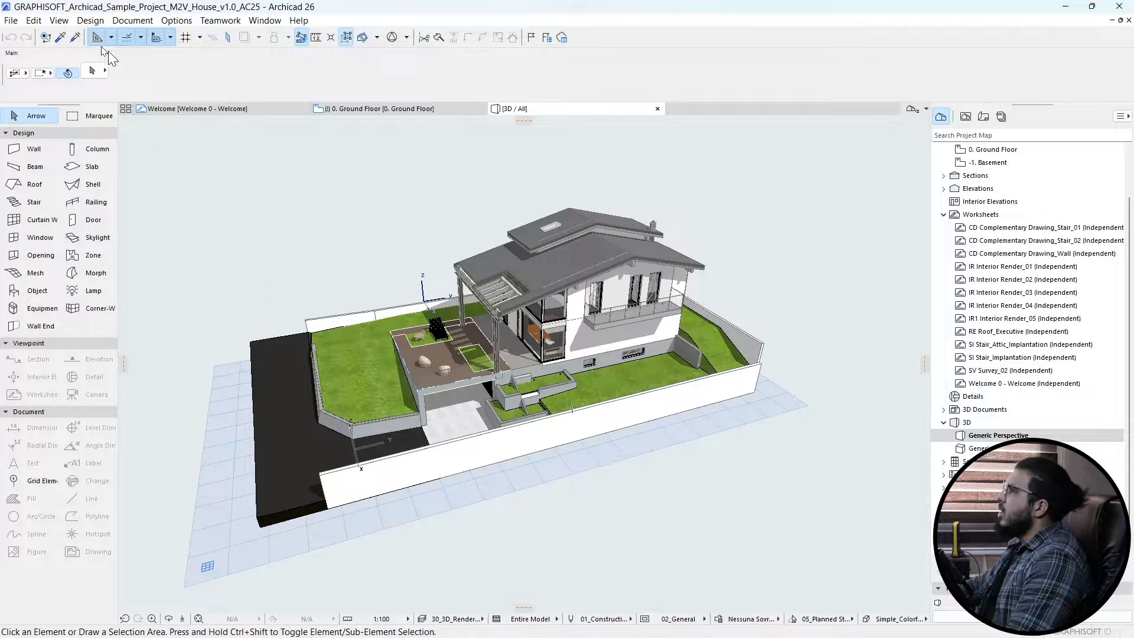
Step: Dismiss the Save 3D IFC dialog, leaving the 3D model showing
click(11, 20)
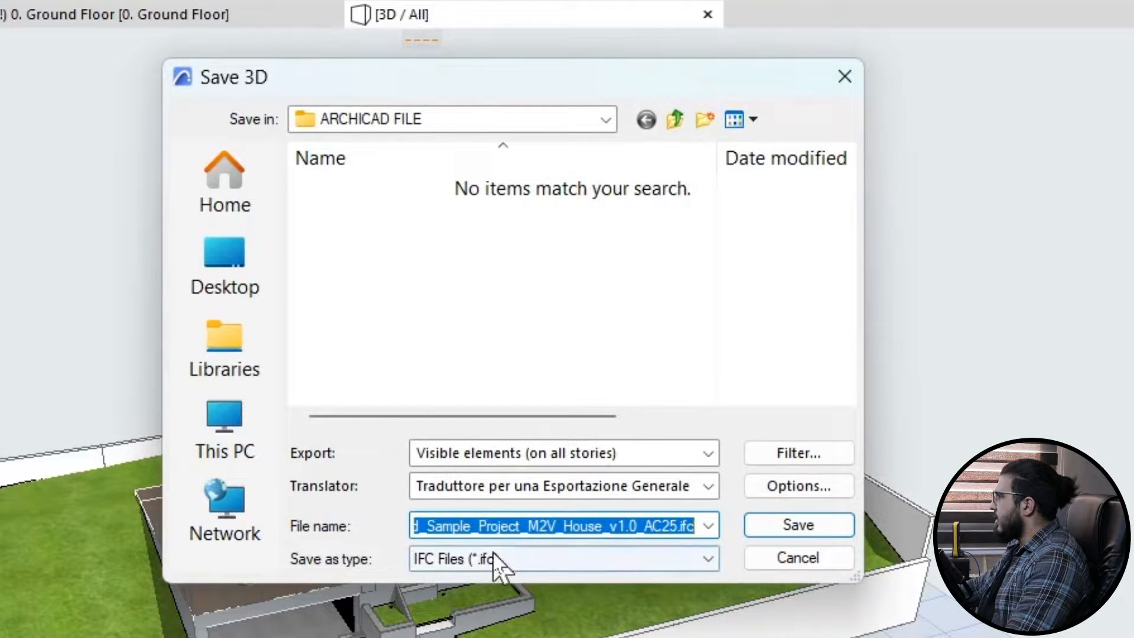
mouse_move(549, 393)
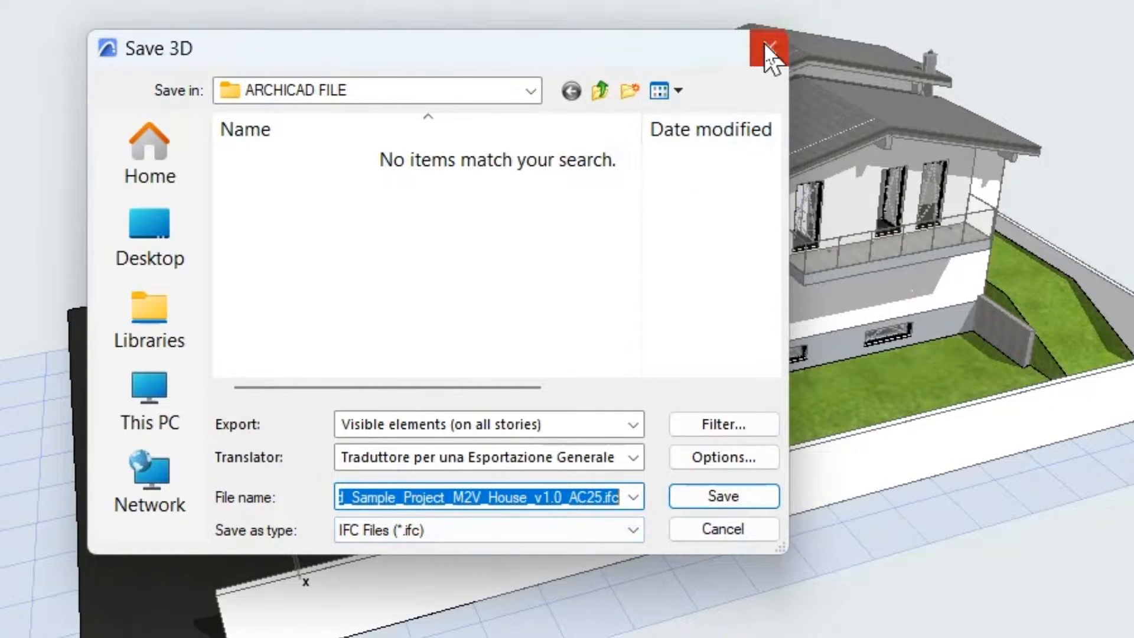
click(764, 49)
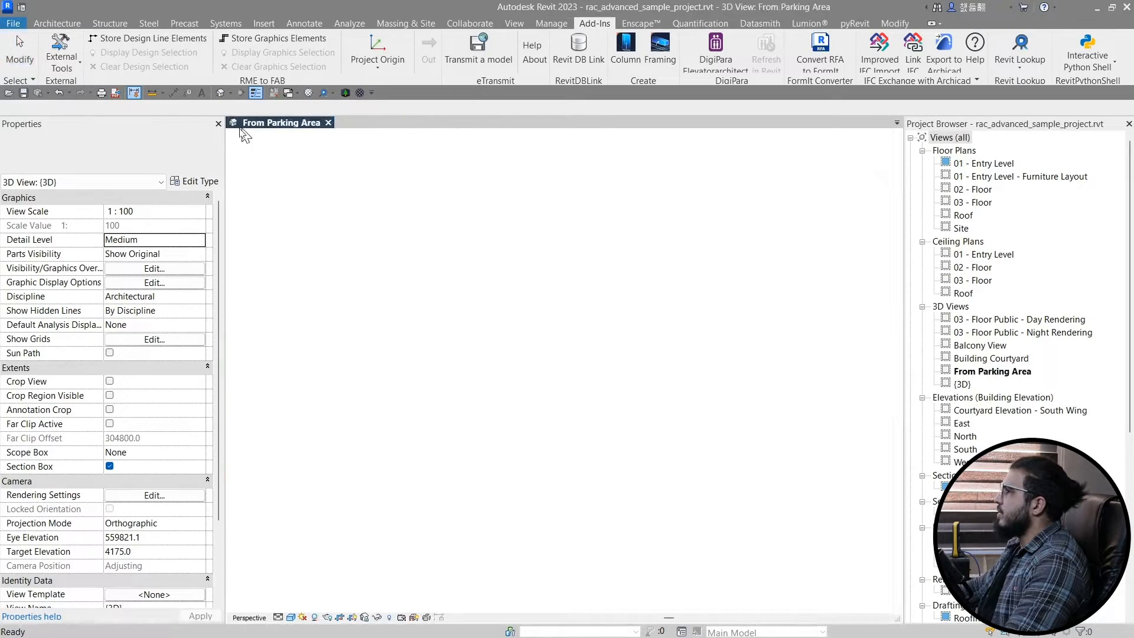
Step: Close the advanced sample project's From Parking Area view, discarding unsaved changes
click(328, 122)
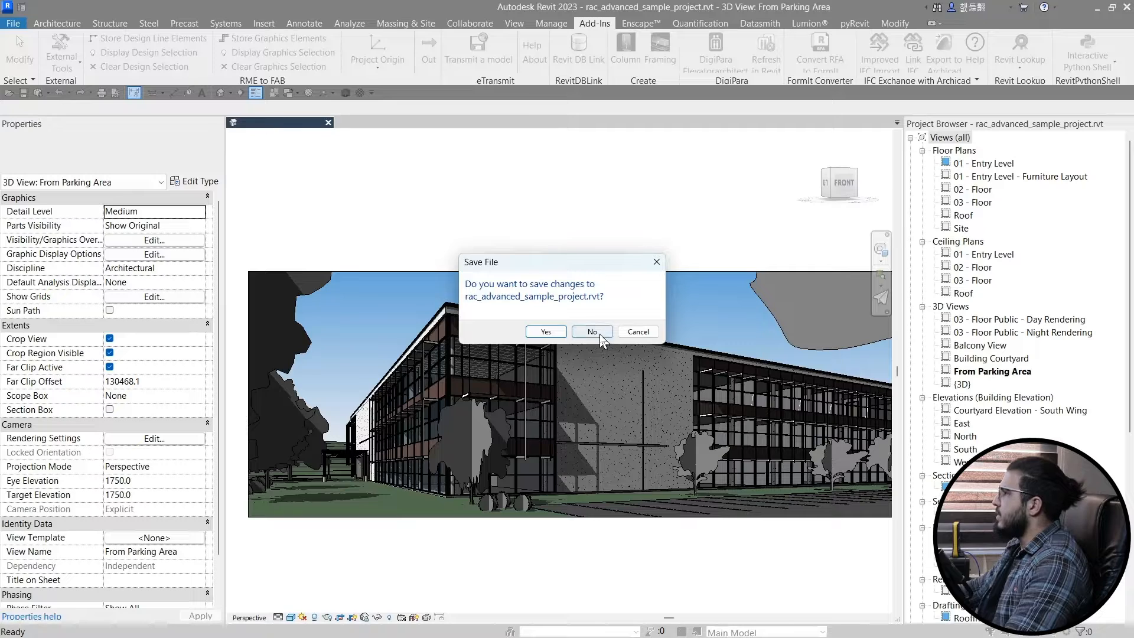
click(590, 332)
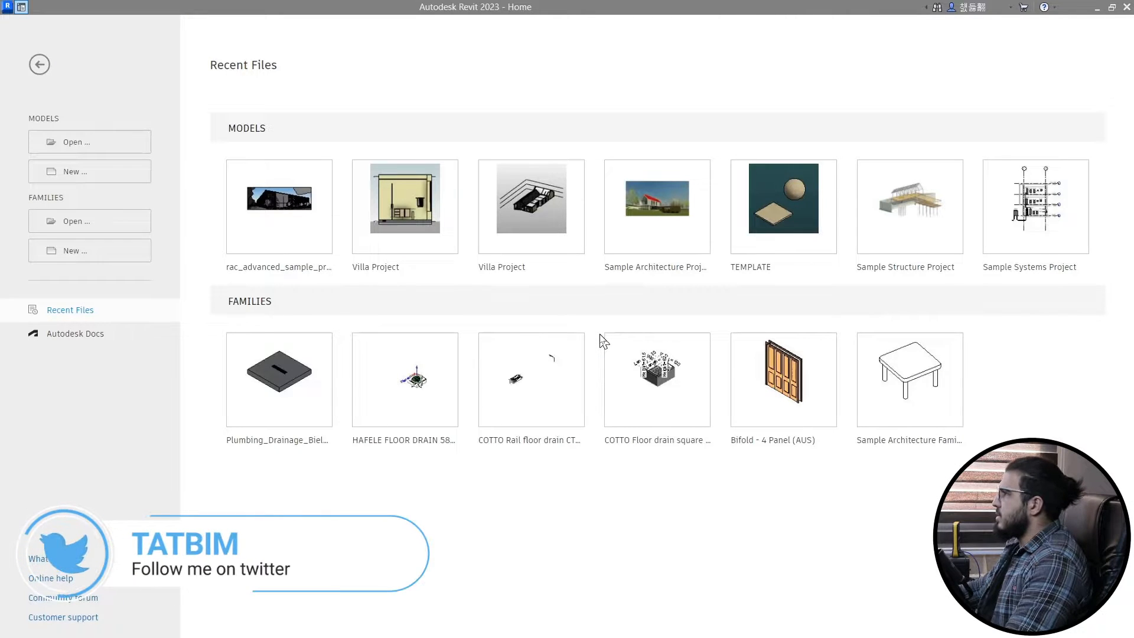
mouse_move(101, 196)
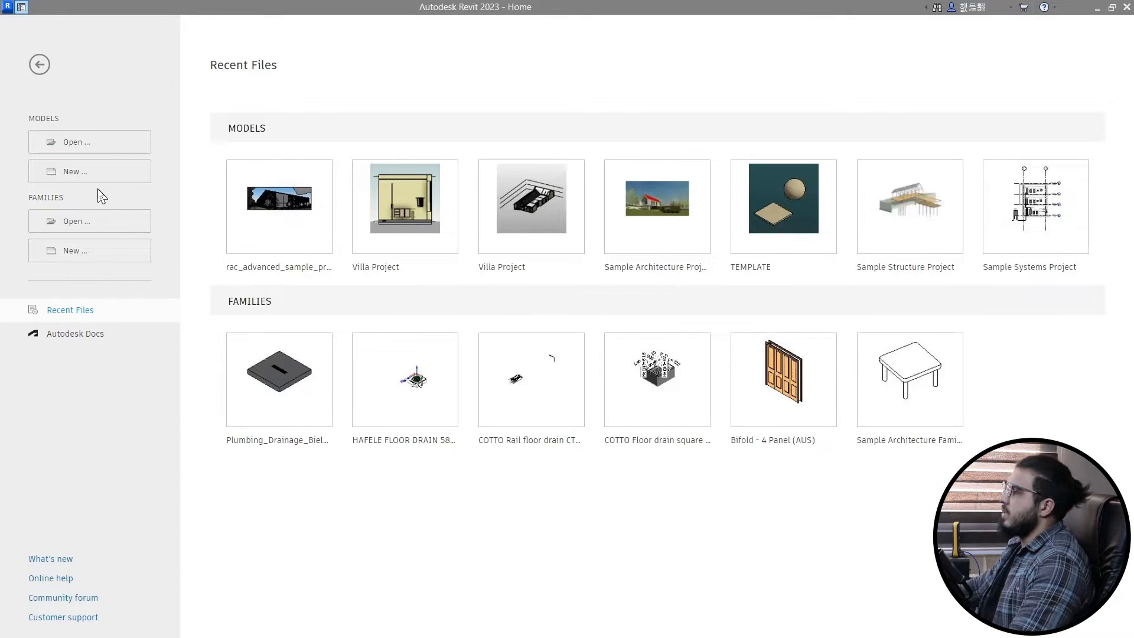
mouse_move(88, 187)
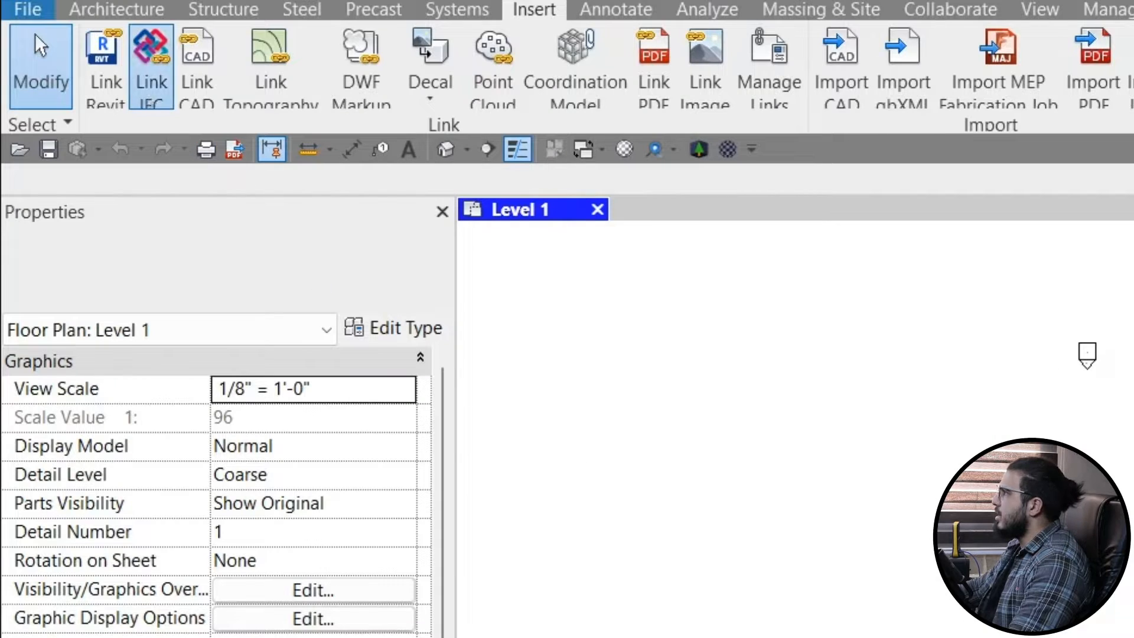
Step: Link GRAPHISOFT_Archicad_Sample_Project_M2V_House_v1.ifc, view it with Consistent Colors, then close the project
click(150, 47)
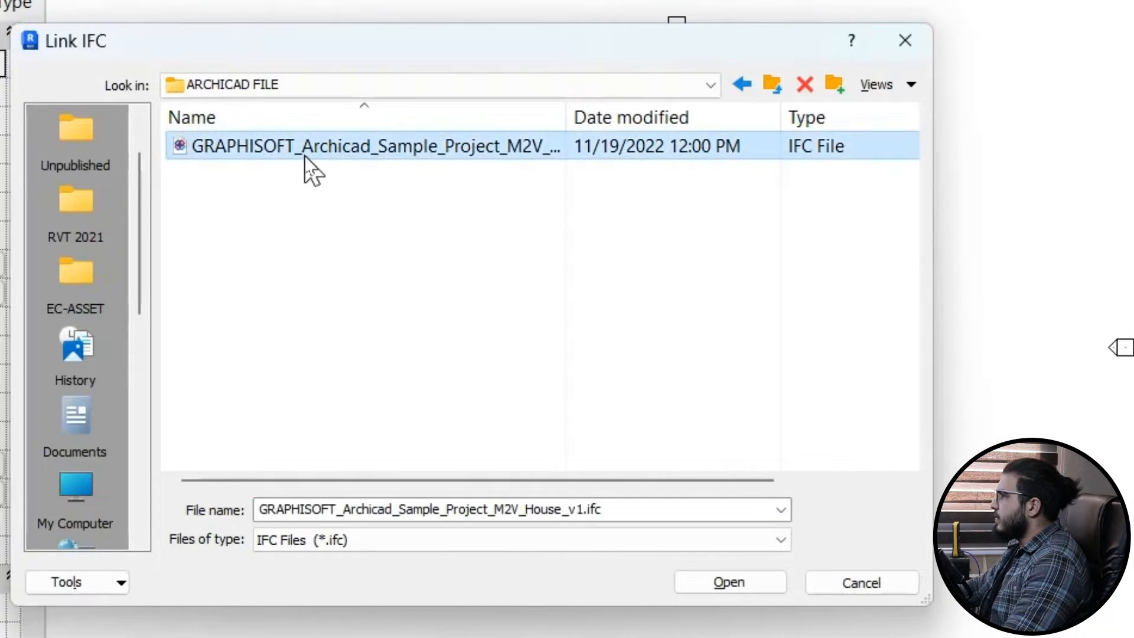
click(728, 583)
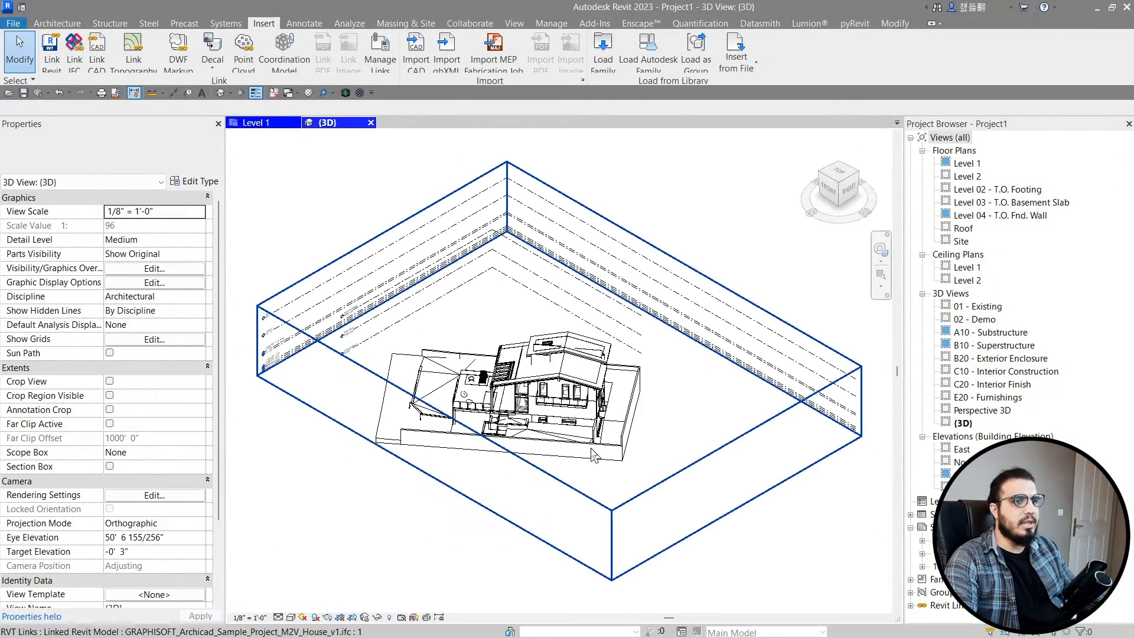
click(303, 617)
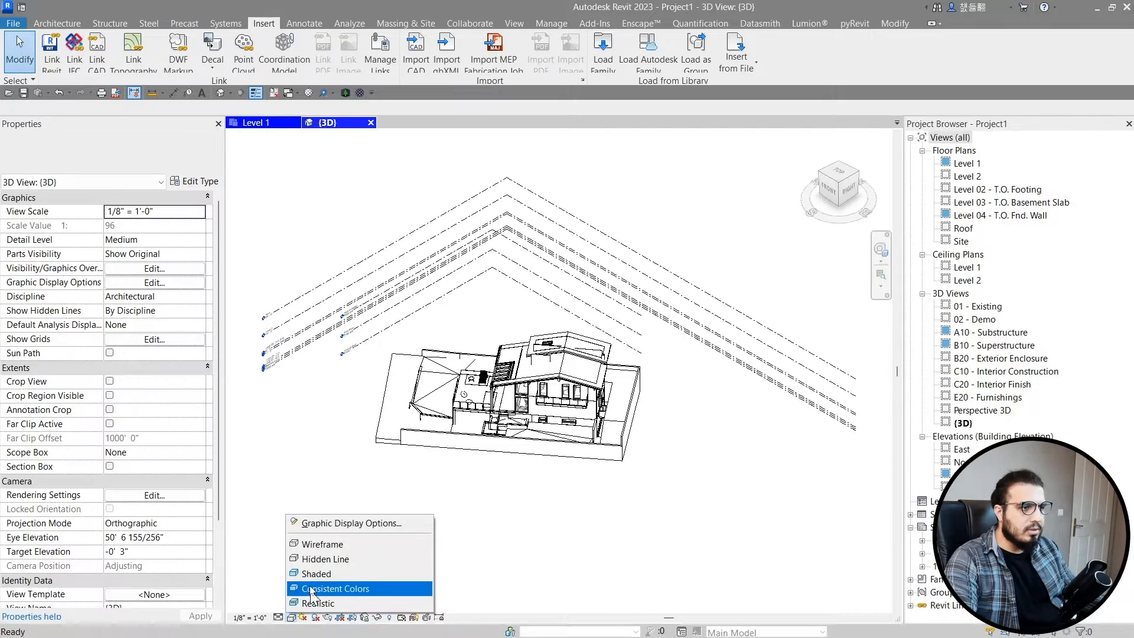
click(335, 588)
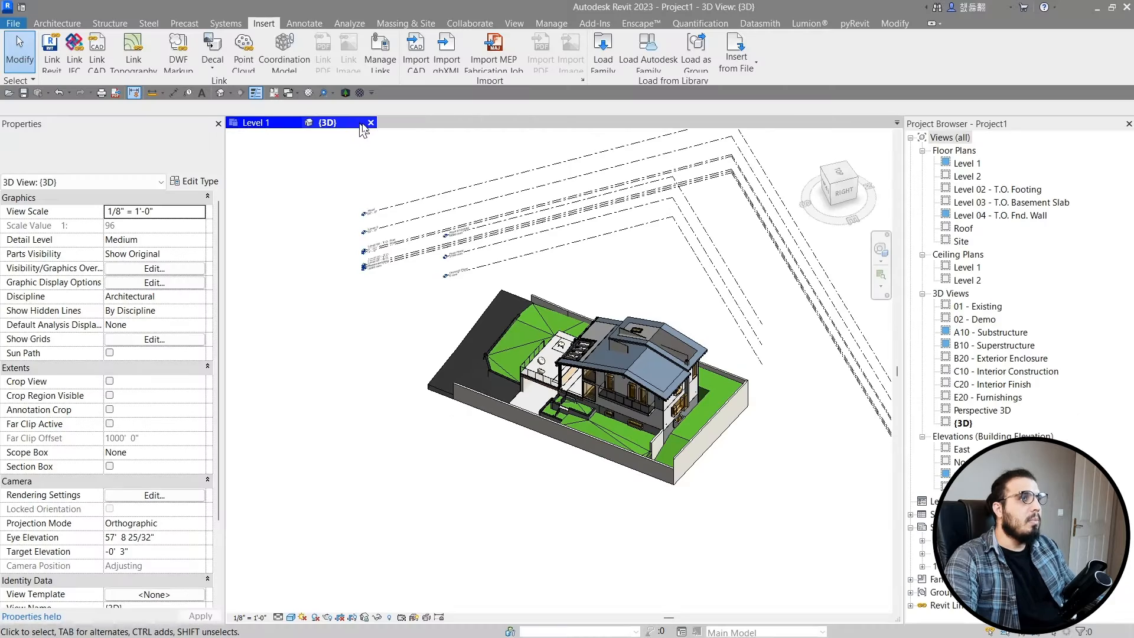
click(371, 122)
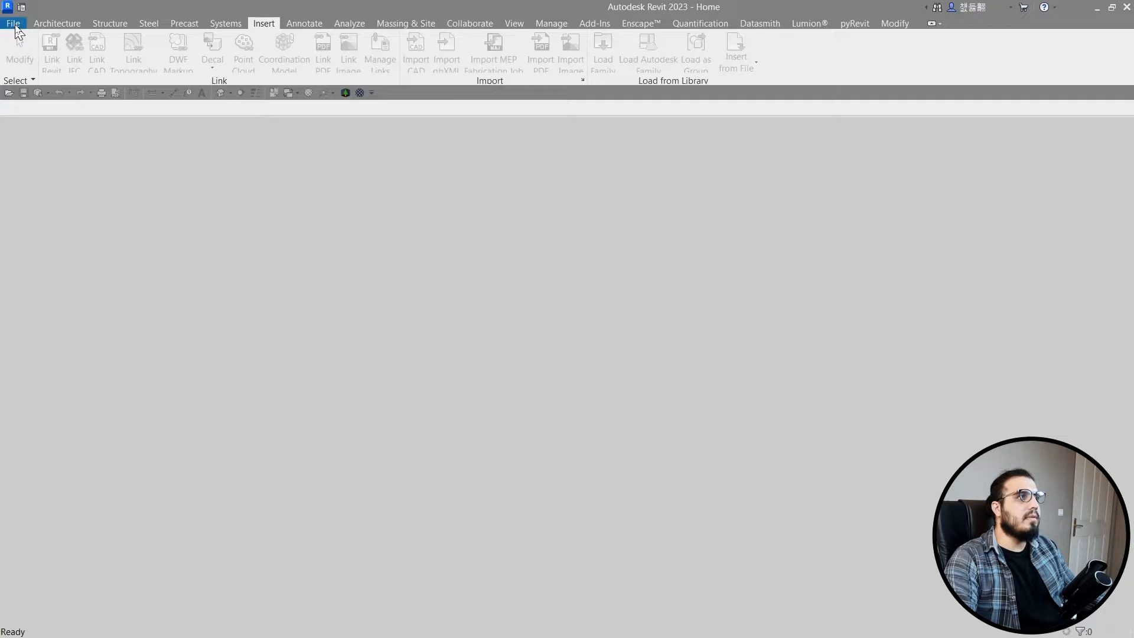
Step: Open GRAPHISOFT_Archicad_Sample_Project_M2V_House_v1.ifc as a project, landing on its Ground Floor plan
click(12, 23)
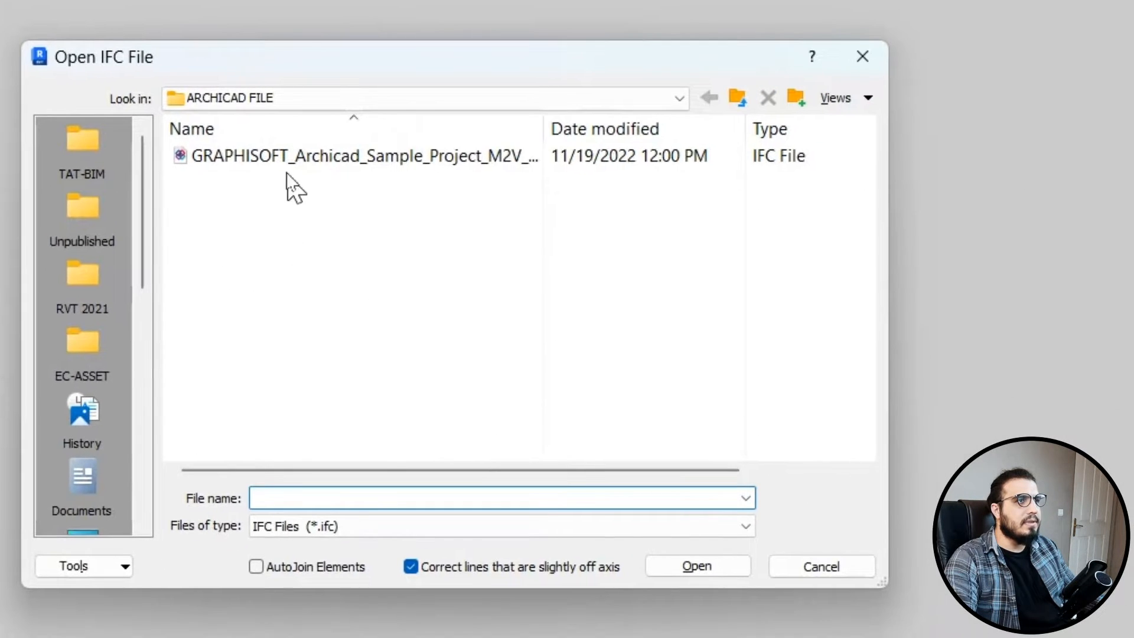
click(354, 155)
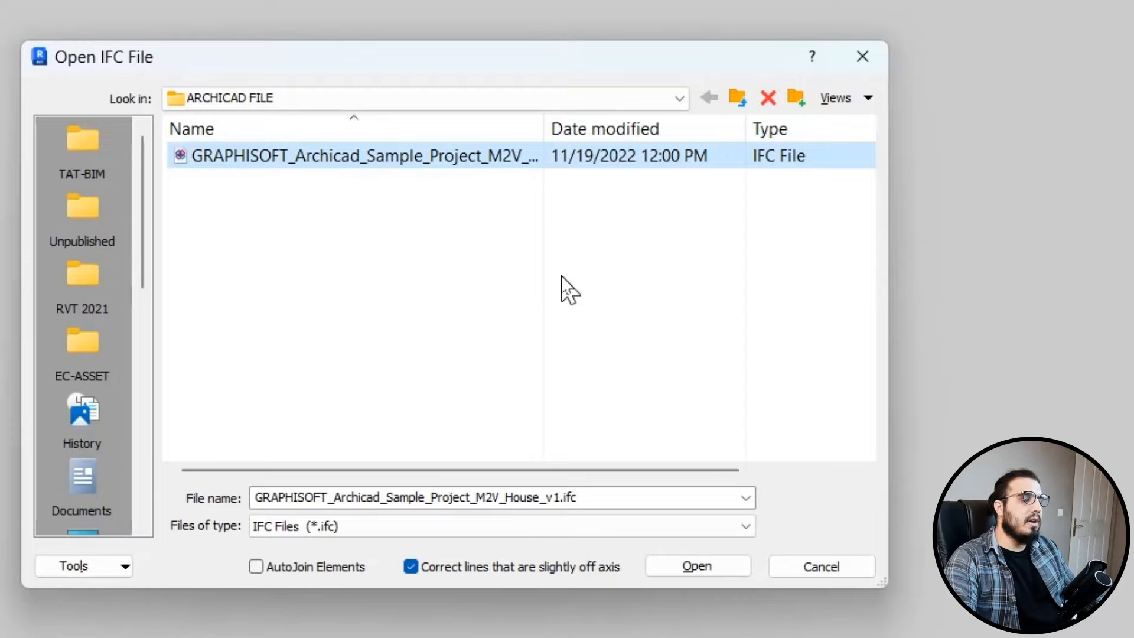
click(695, 566)
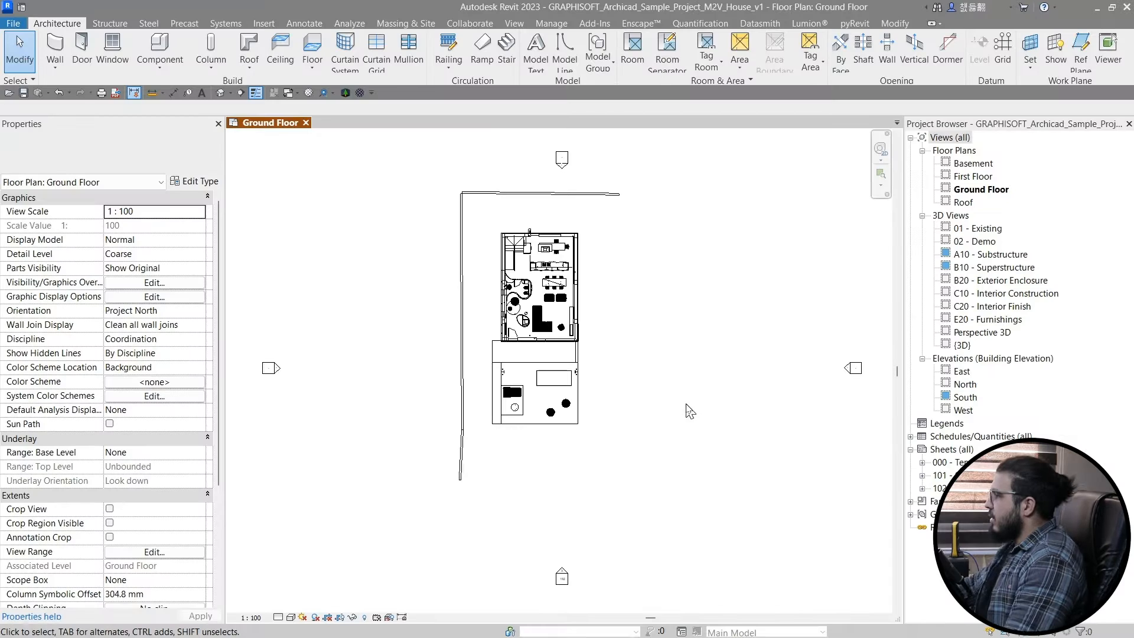
mouse_move(666, 396)
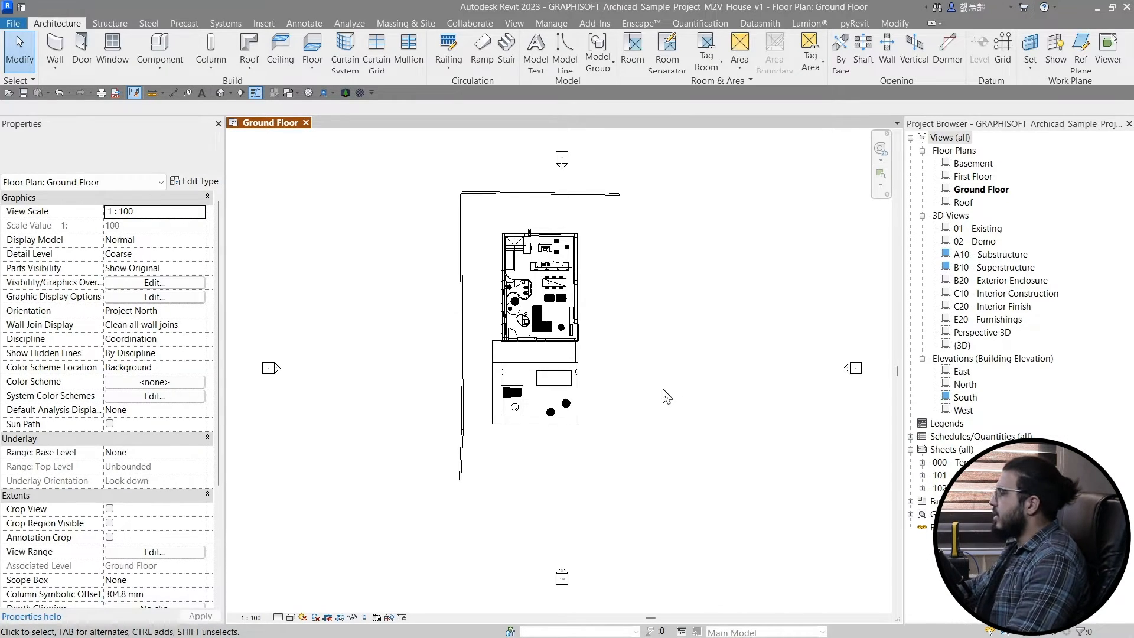
mouse_move(636, 320)
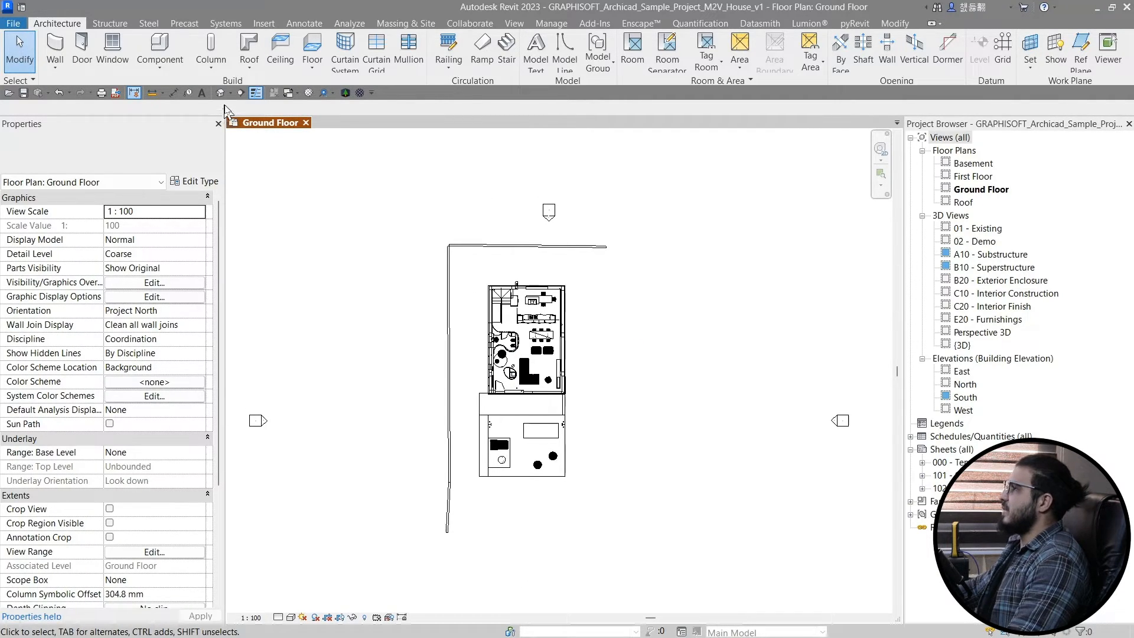
mouse_move(229, 92)
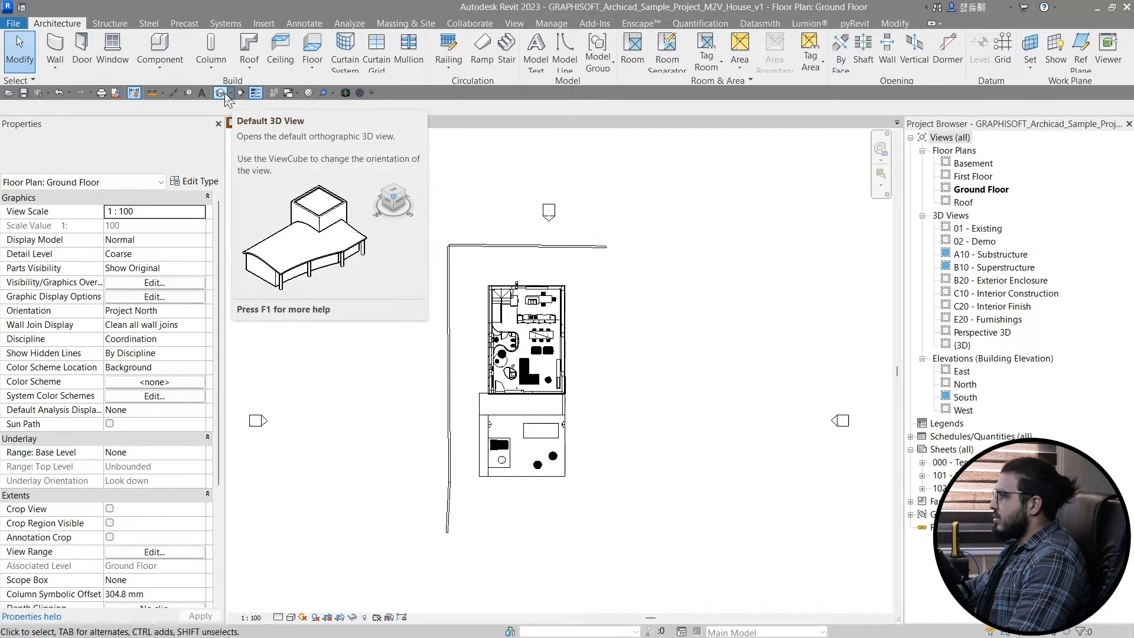
Step: Show the M2V House in the default 3D view with Shaded style and edit the roof footprint
click(225, 93)
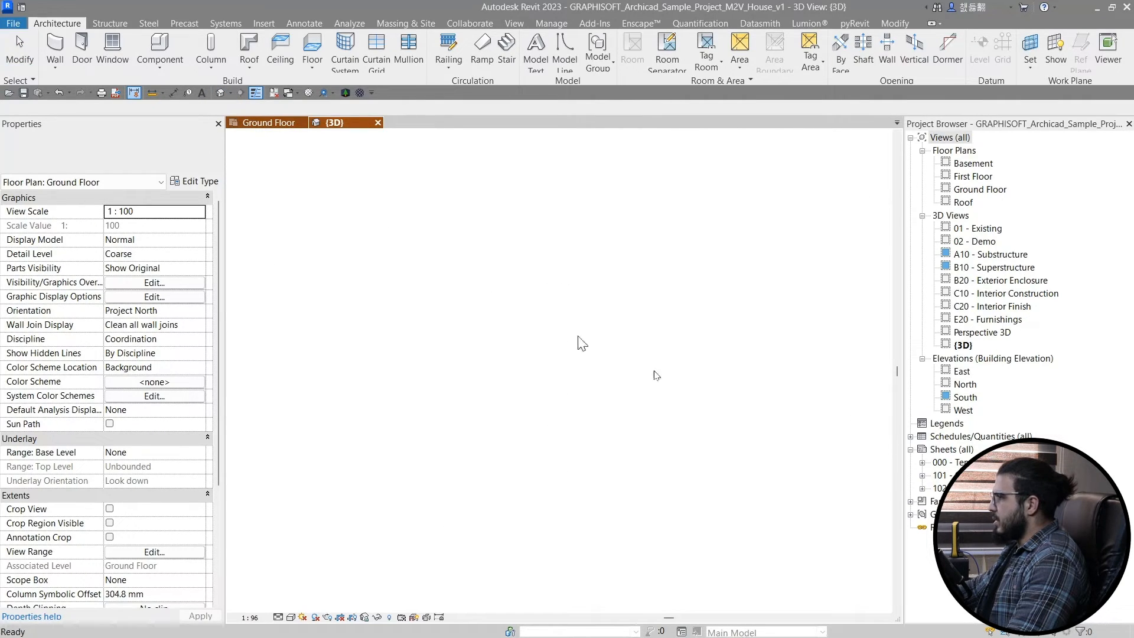
click(333, 122)
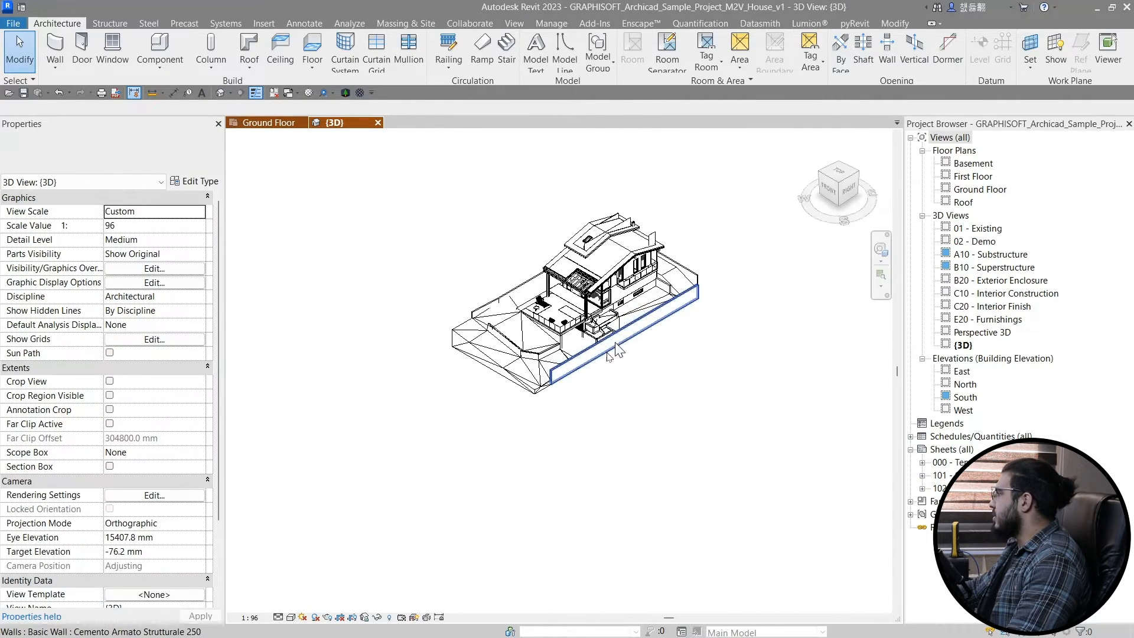
click(307, 617)
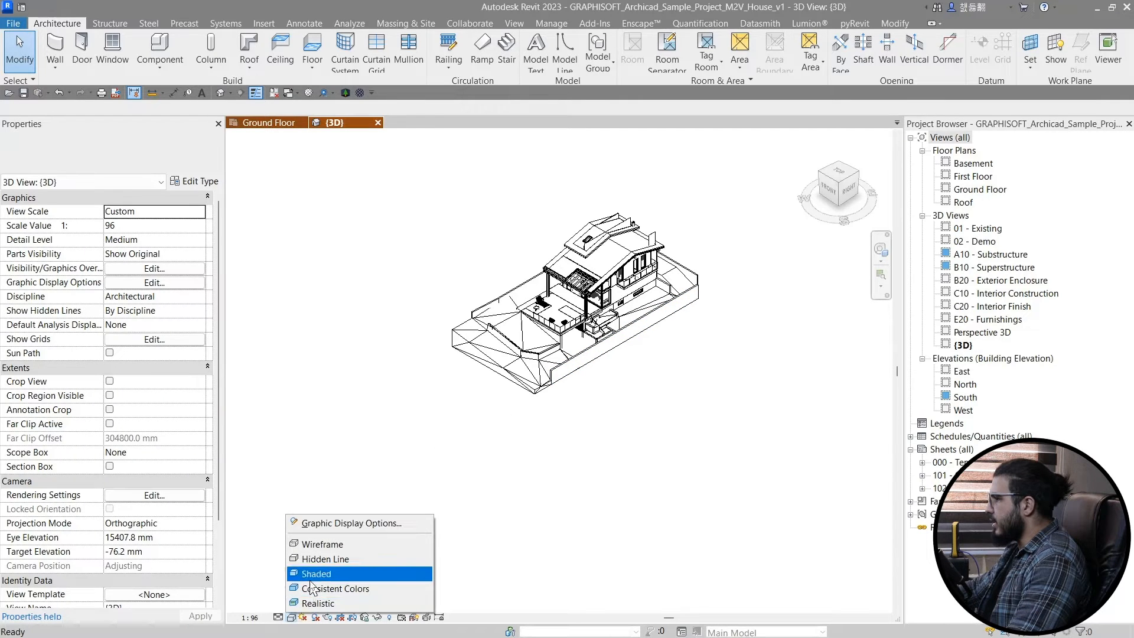
click(315, 574)
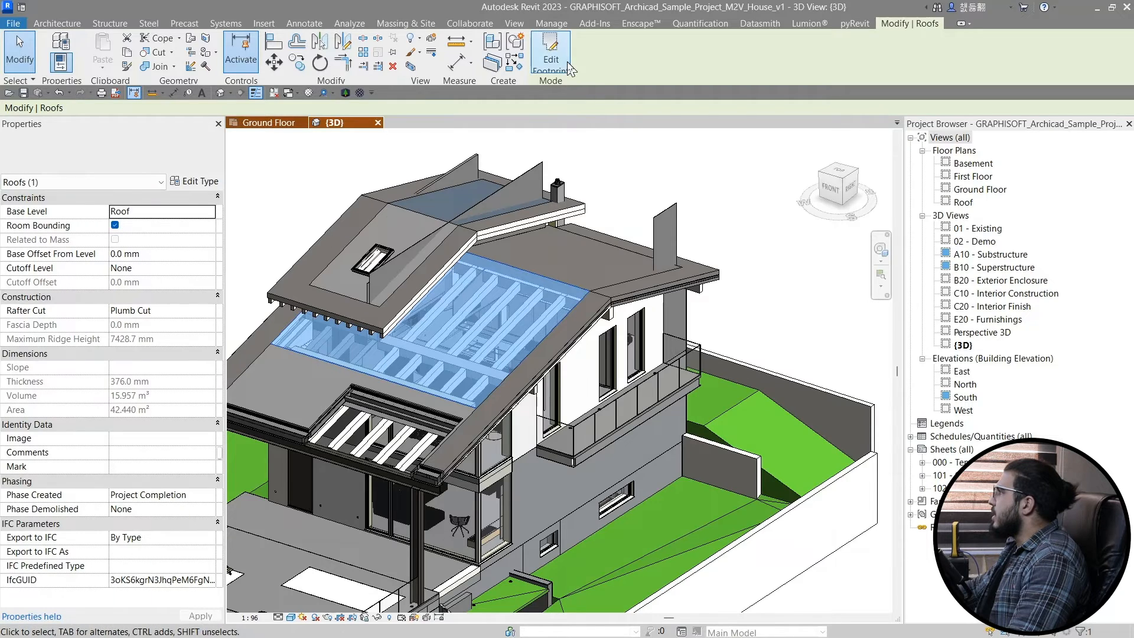
click(550, 55)
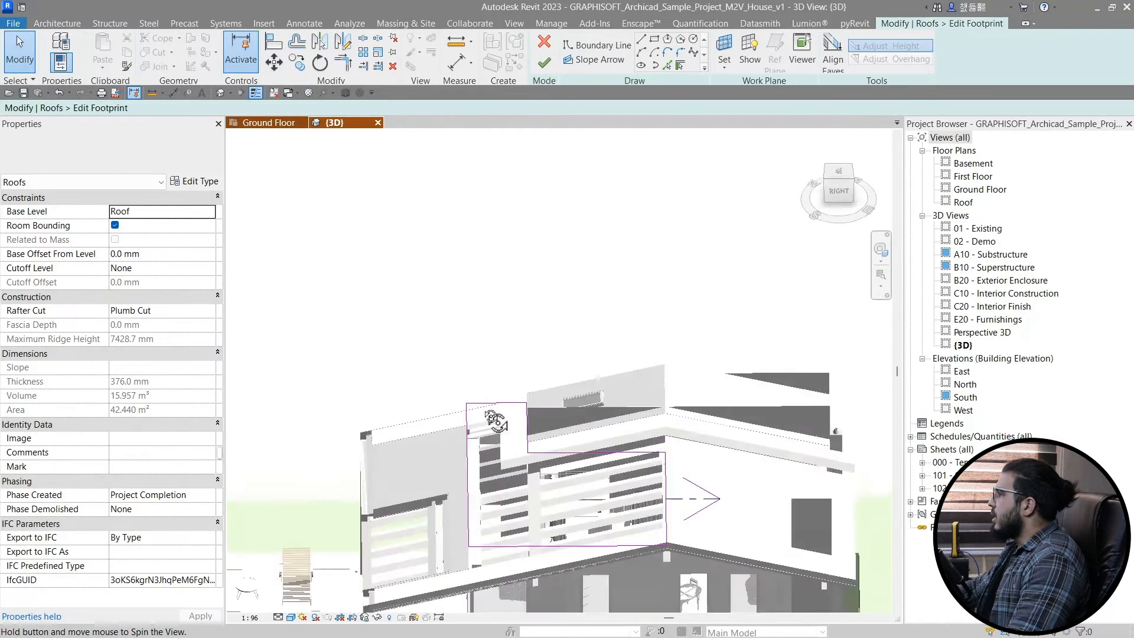